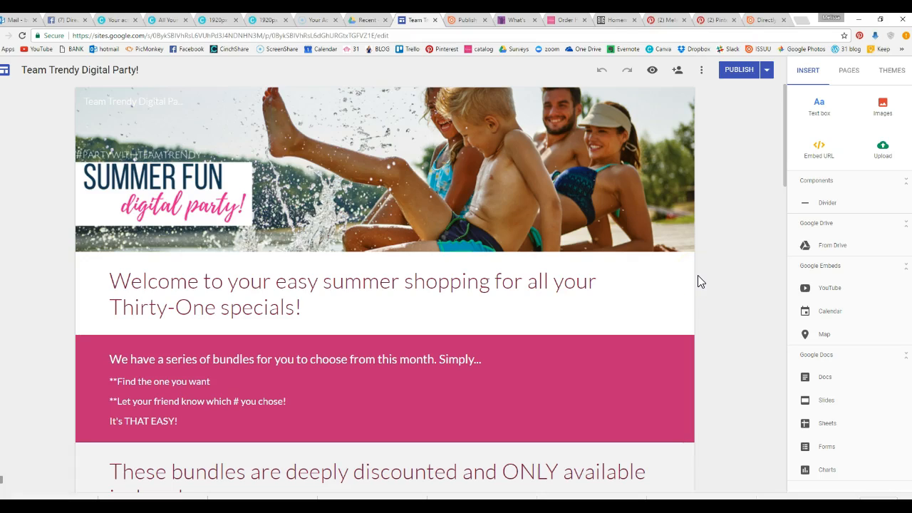
mouse_move(720, 279)
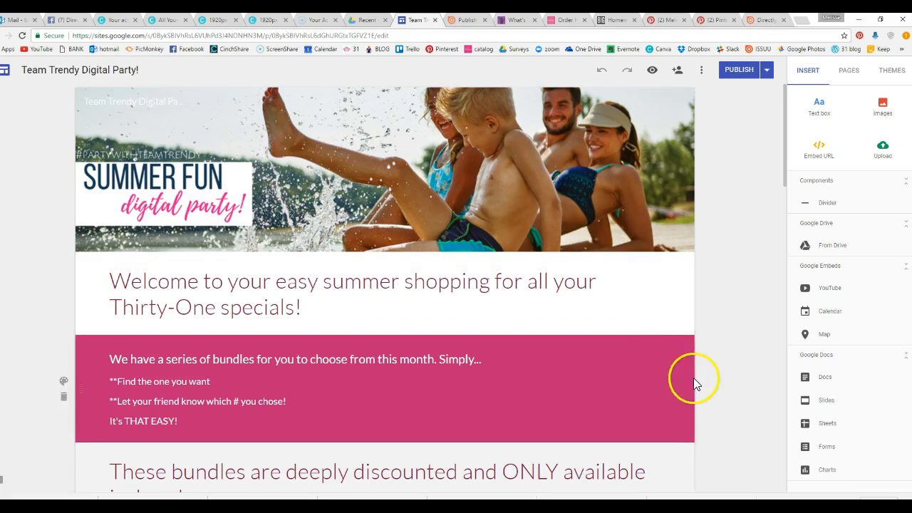
mouse_move(701, 382)
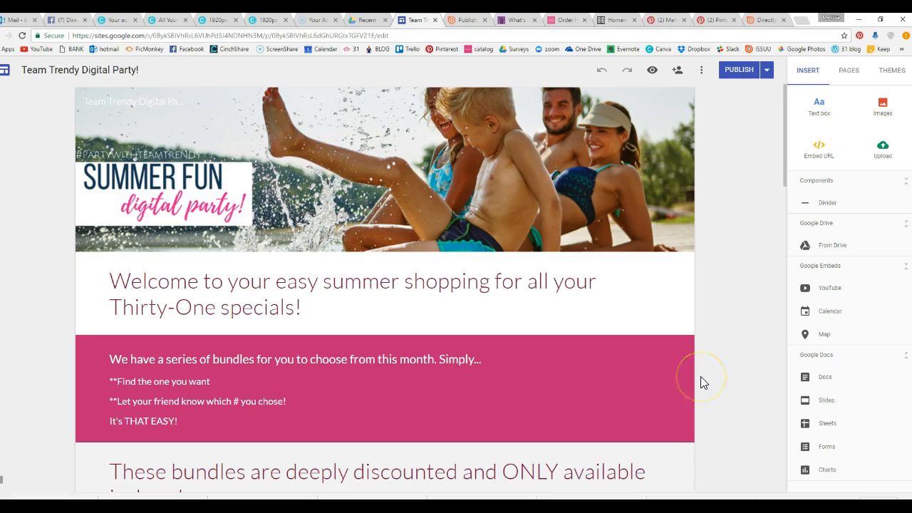
mouse_move(710, 327)
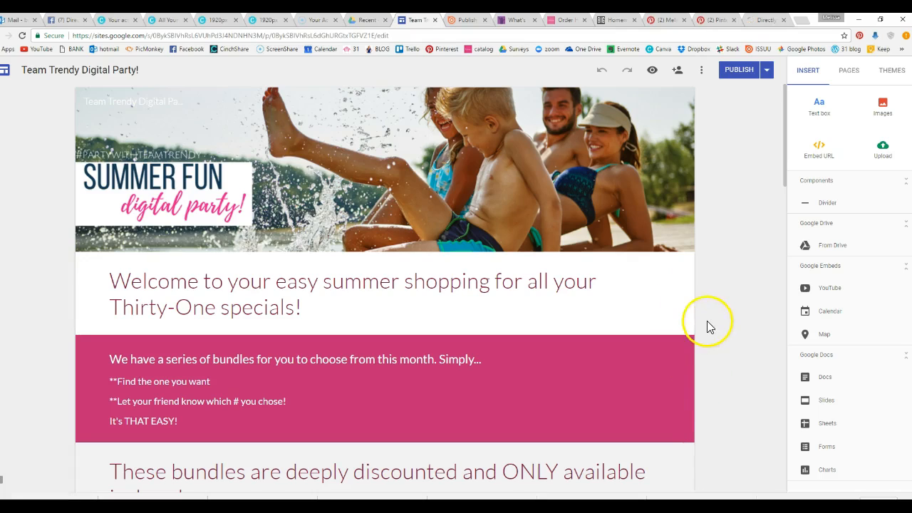
mouse_move(734, 288)
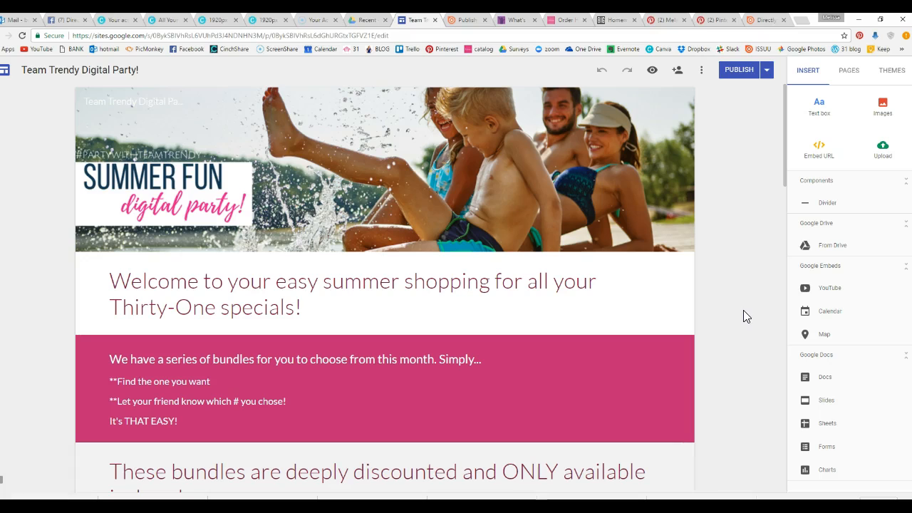
Step: Scroll through the Team Trendy party page in the editor and select the June bundles heading
scroll("down", 3)
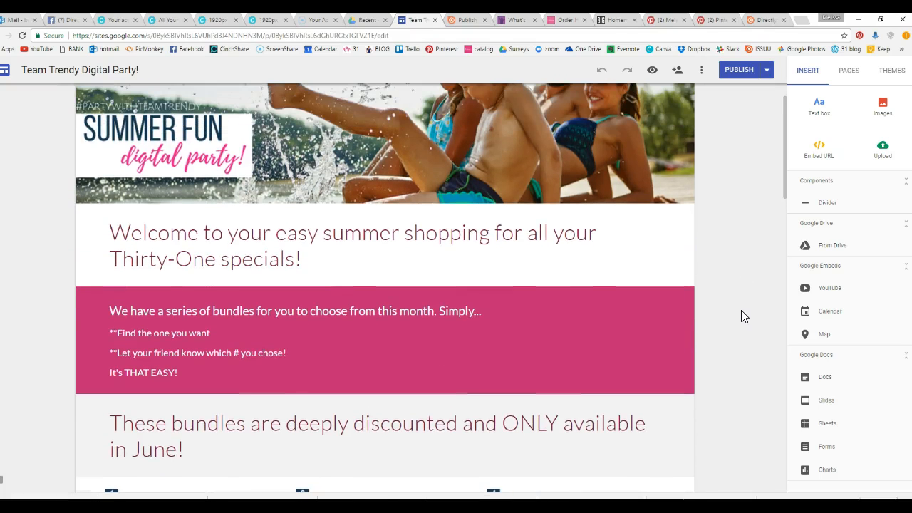
scroll("down", 3)
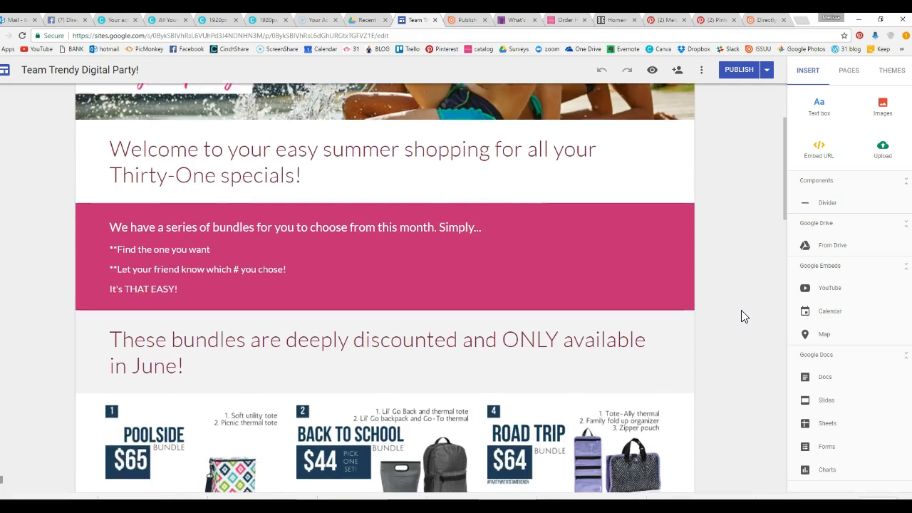
scroll("down", 3)
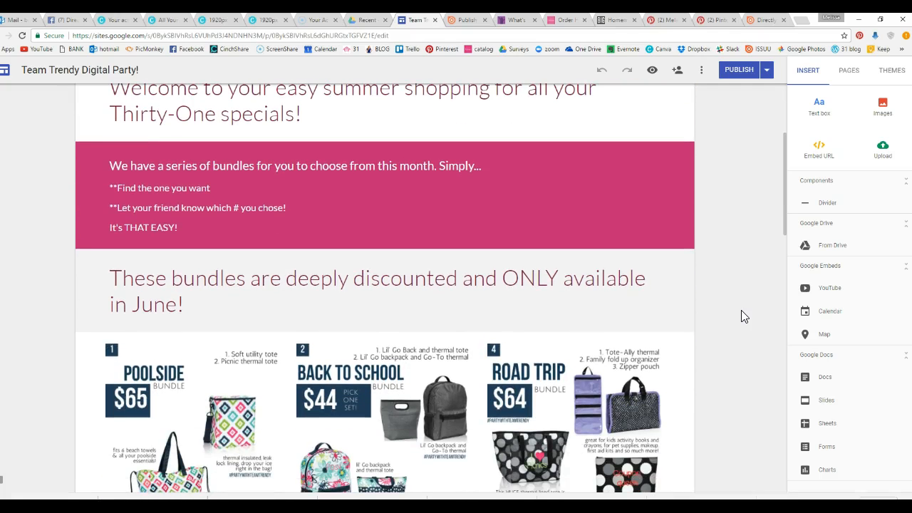
scroll("down", 3)
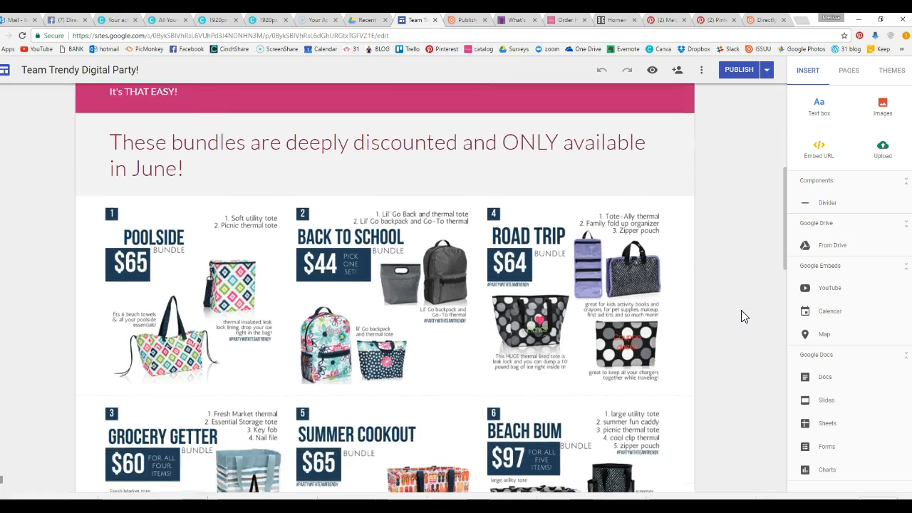
left_click(499, 150)
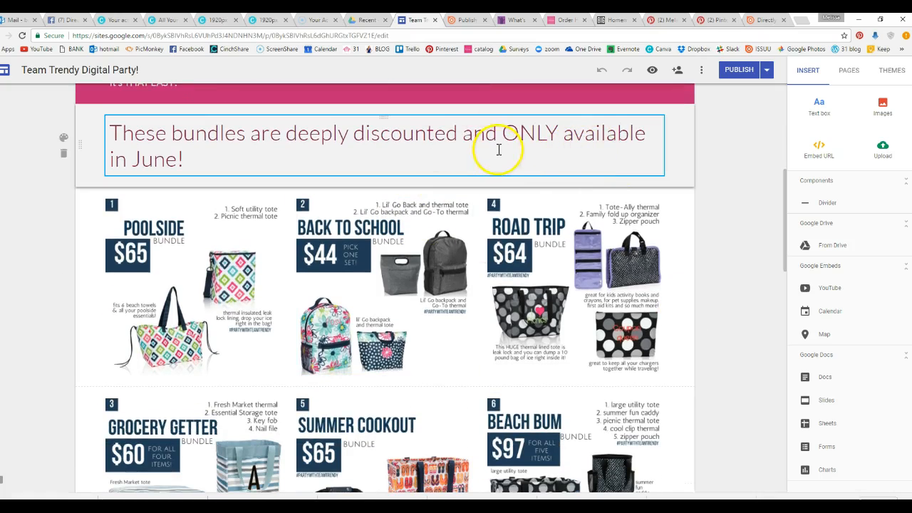
scroll("down", 3)
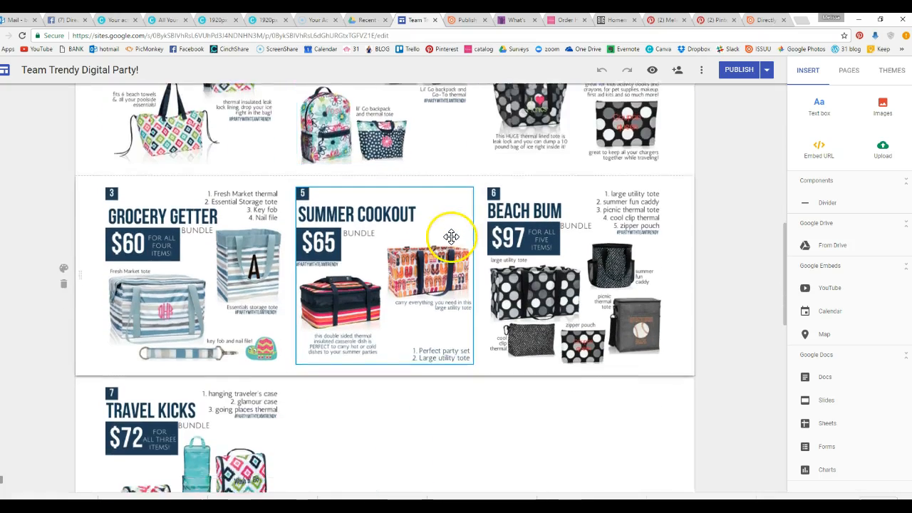
scroll("down", 3)
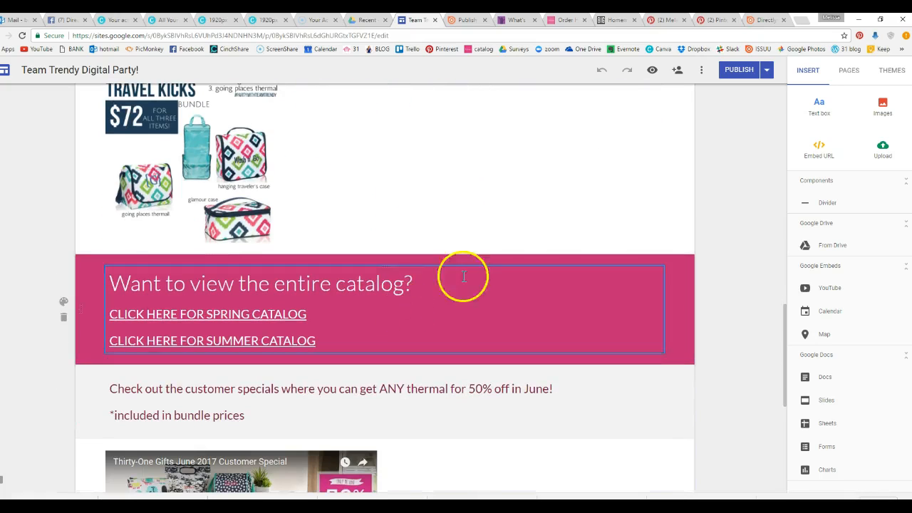
mouse_move(240, 313)
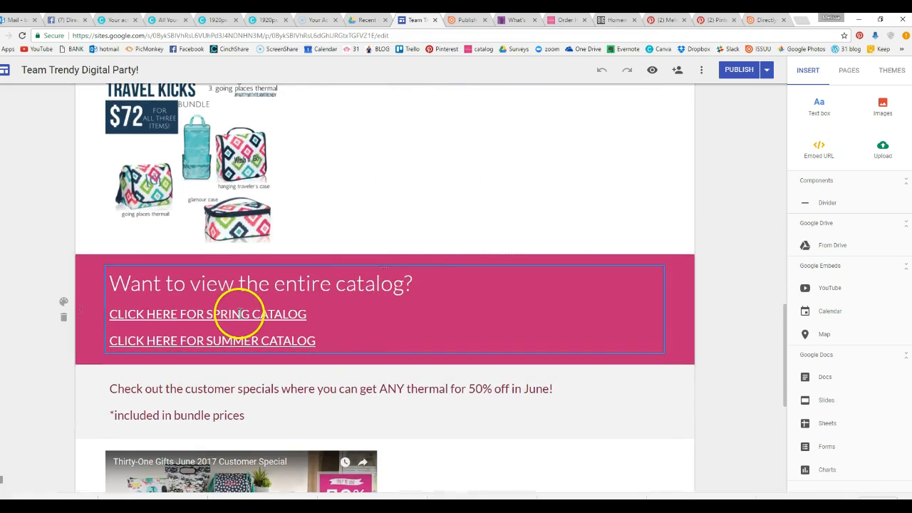
scroll("down", 3)
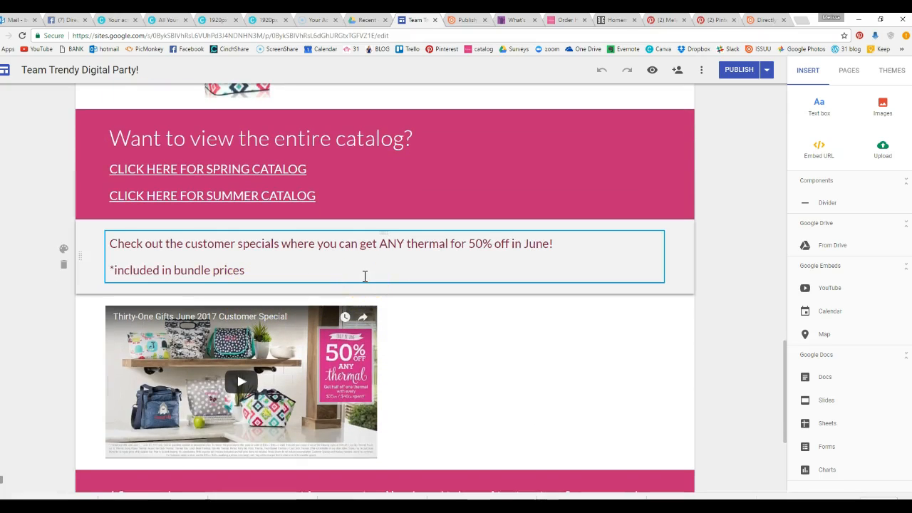
scroll("down", 3)
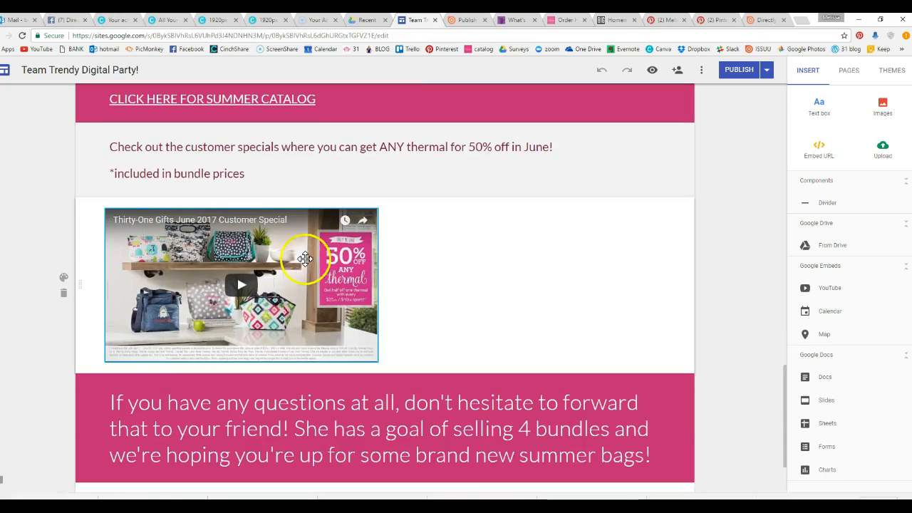
scroll("down", 3)
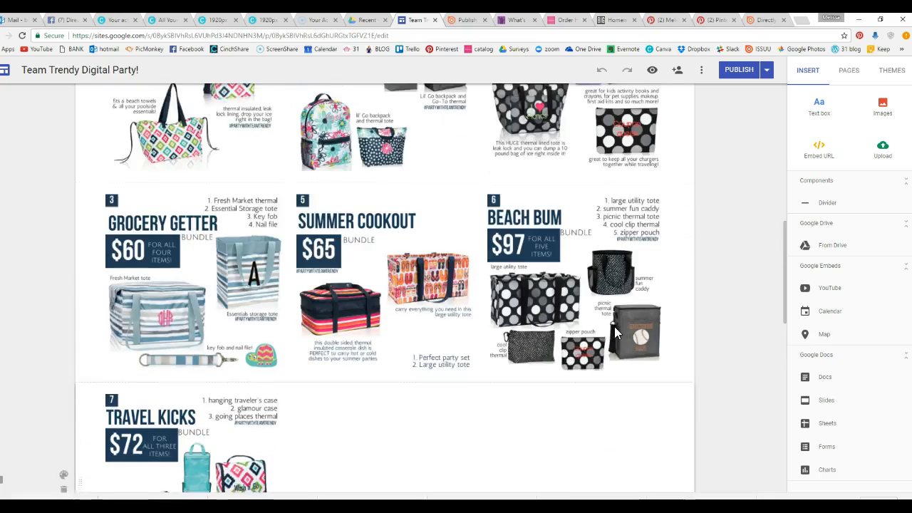
scroll("up", 3)
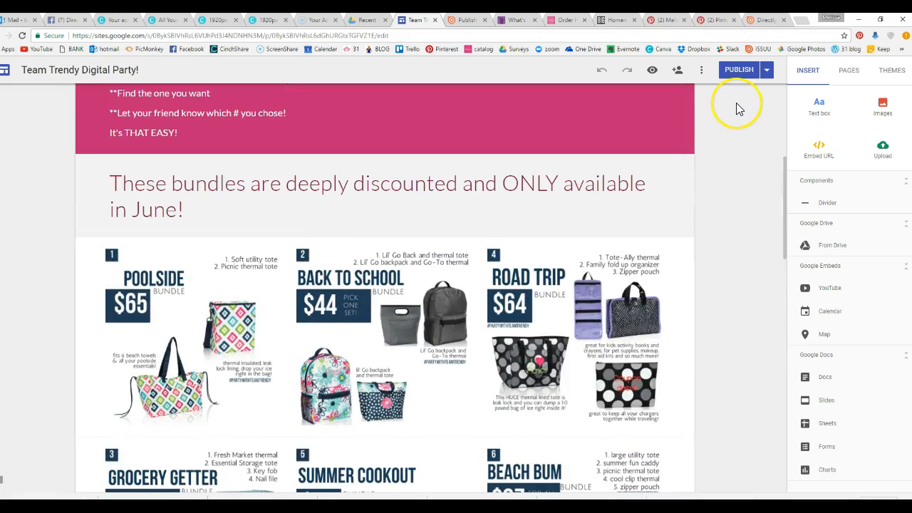
Step: Preview the site as visitors see it and scroll down through the bundles
left_click(652, 69)
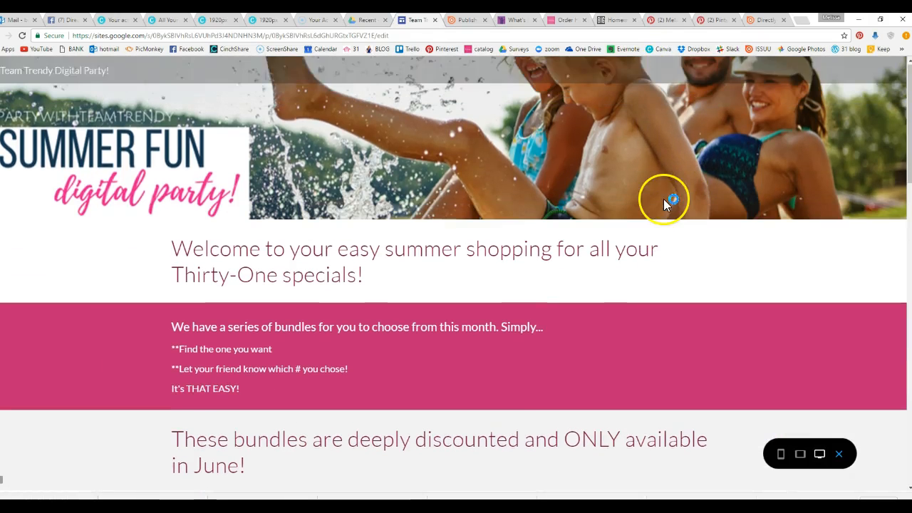
scroll("down", 3)
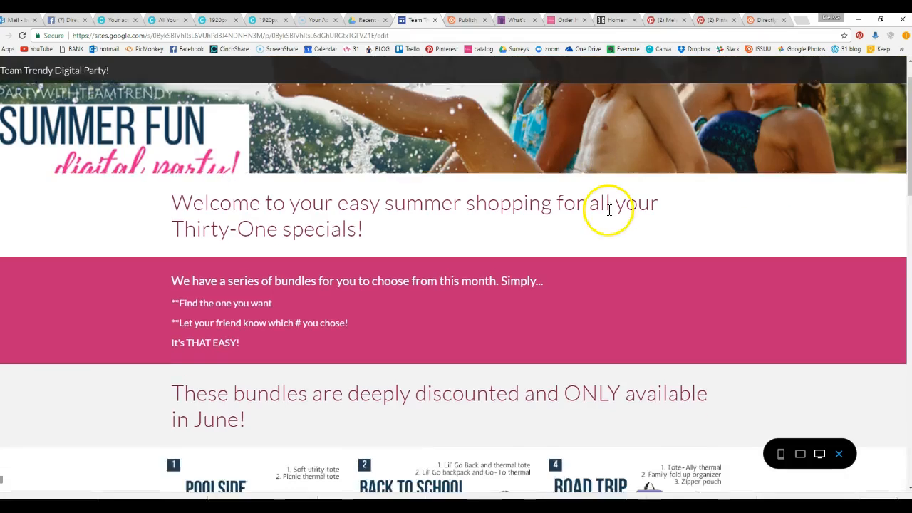
scroll("down", 3)
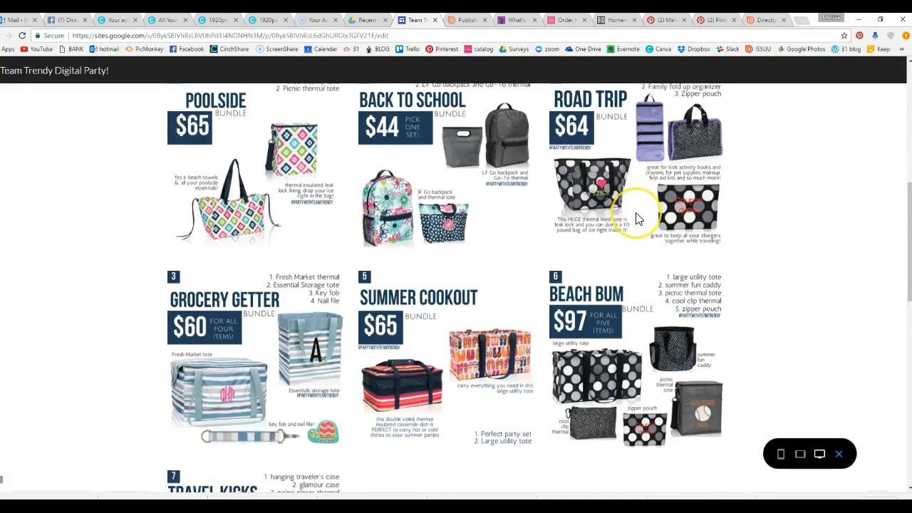
scroll("down", 3)
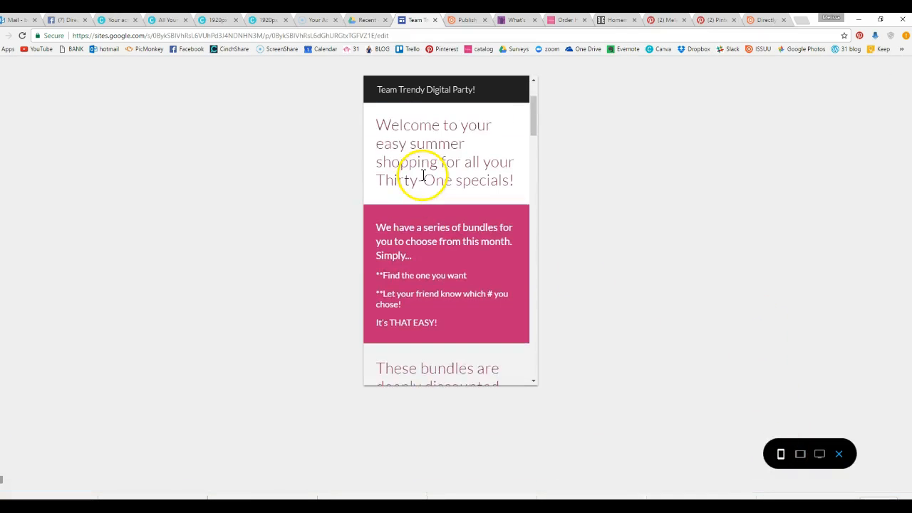
scroll("down", 3)
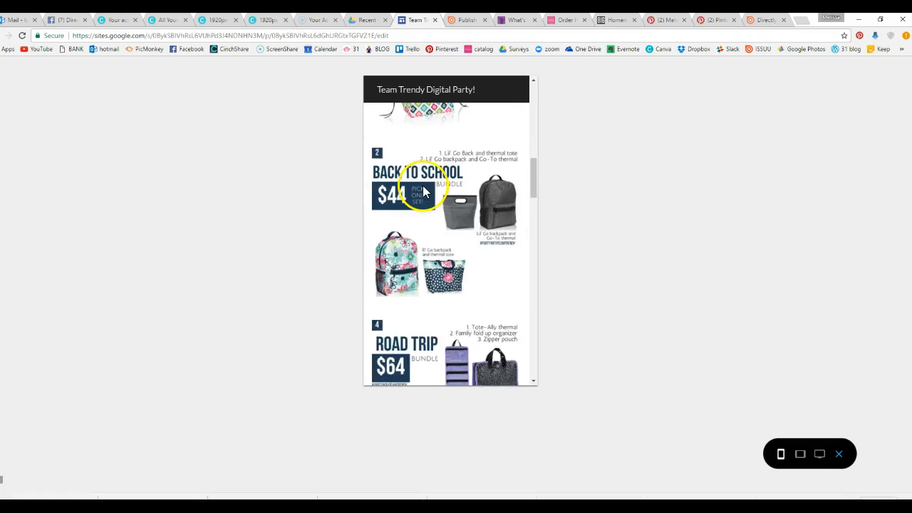
scroll("down", 3)
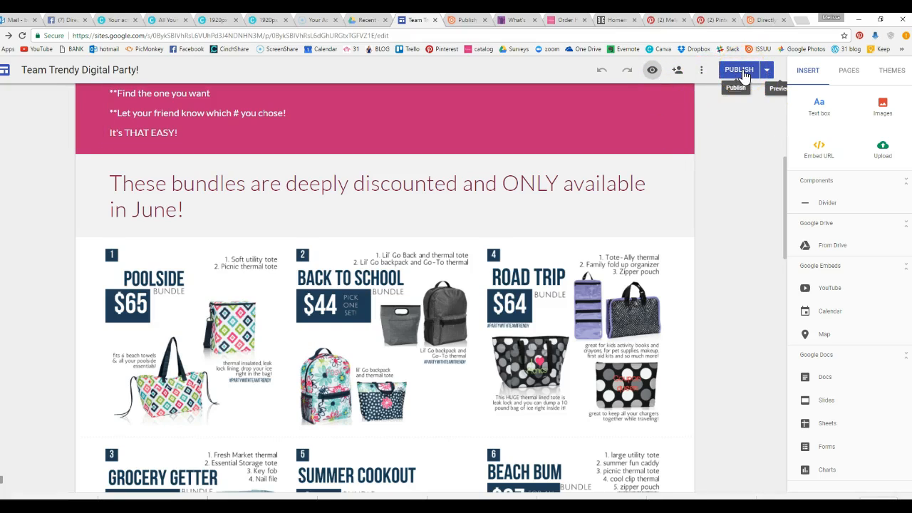
Step: Publish the Team Trendy Digital Party site and view its live public page
left_click(738, 70)
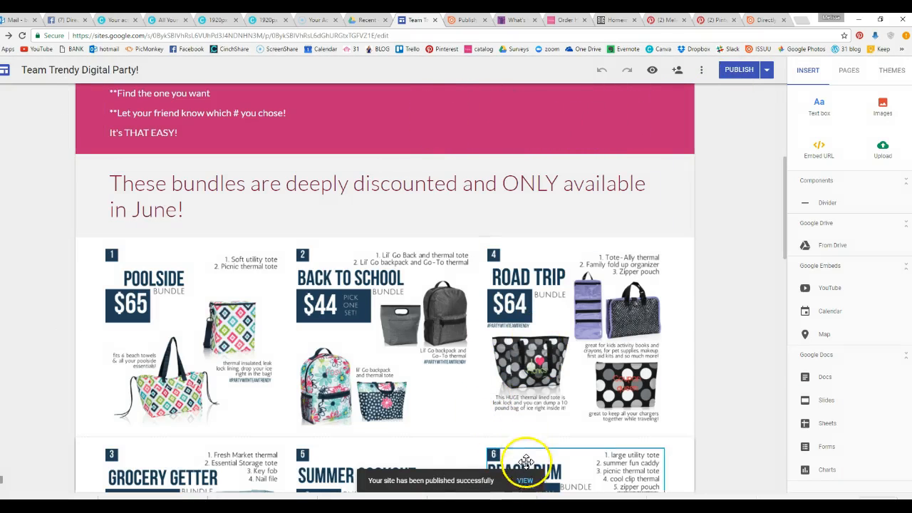
left_click(524, 479)
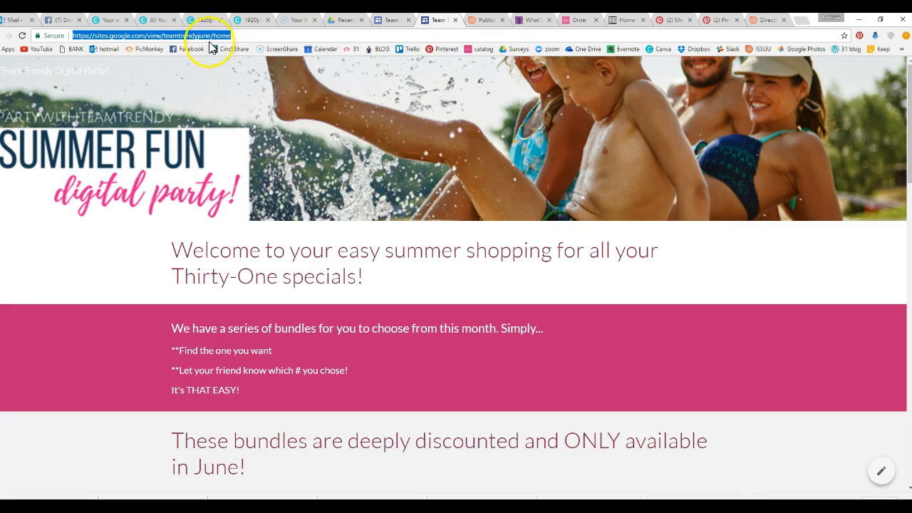
mouse_move(317, 188)
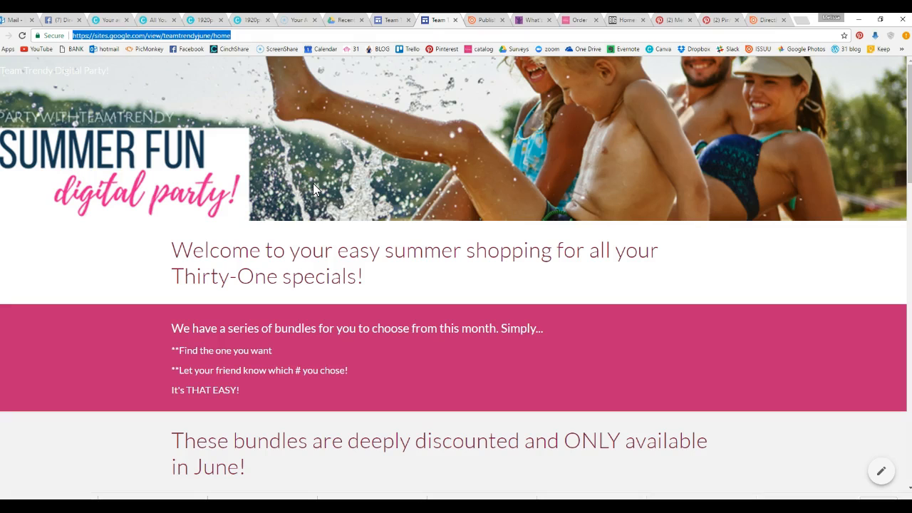
scroll("down", 3)
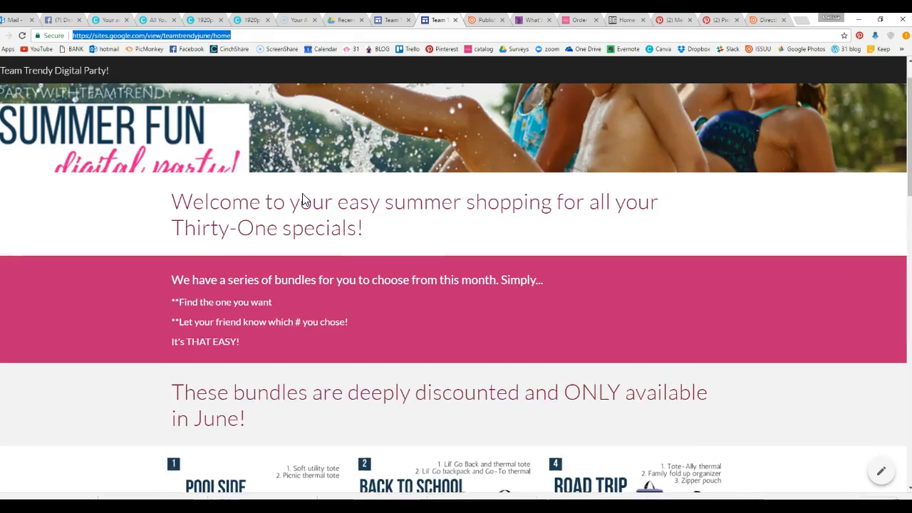
scroll("down", 3)
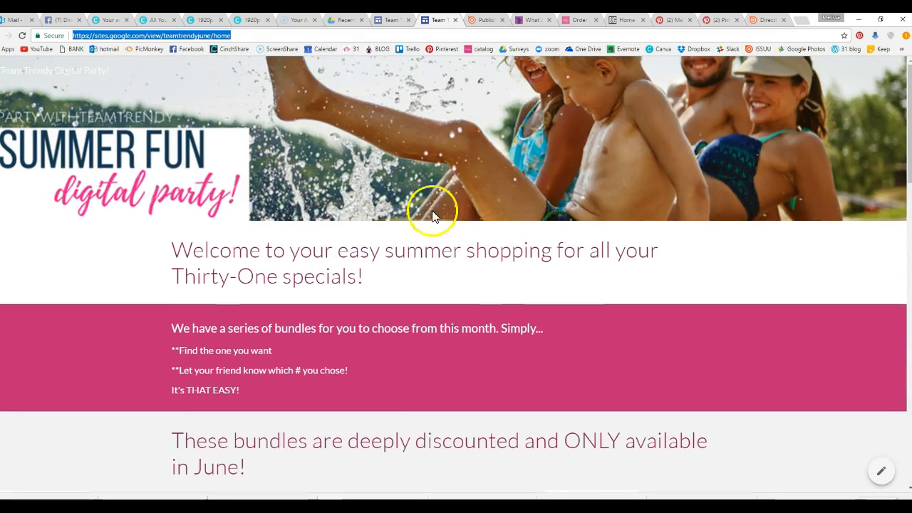
mouse_move(327, 30)
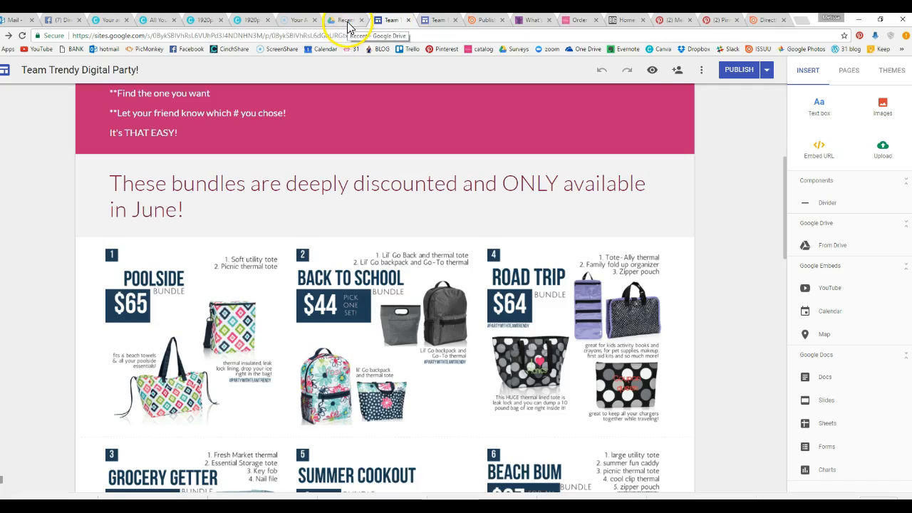
Step: From Google Drive's recent files, create a new blank Google Site
left_click(345, 20)
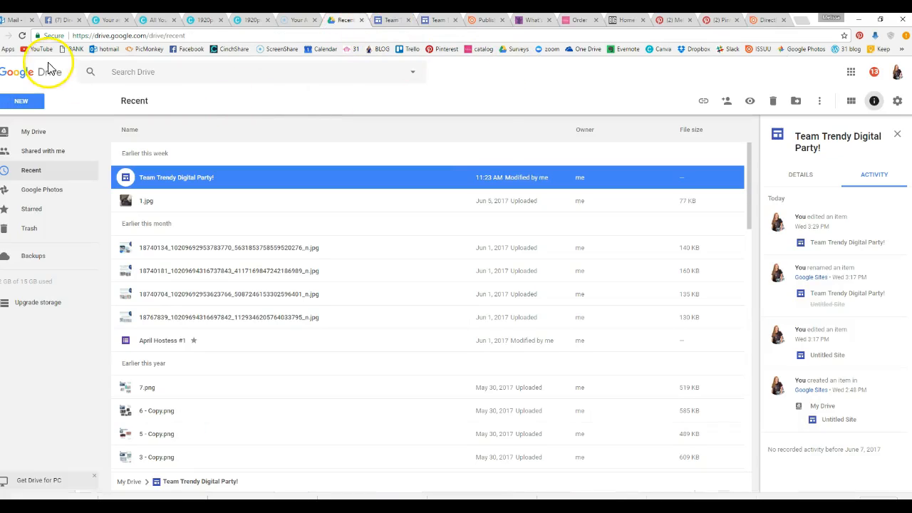
mouse_move(87, 71)
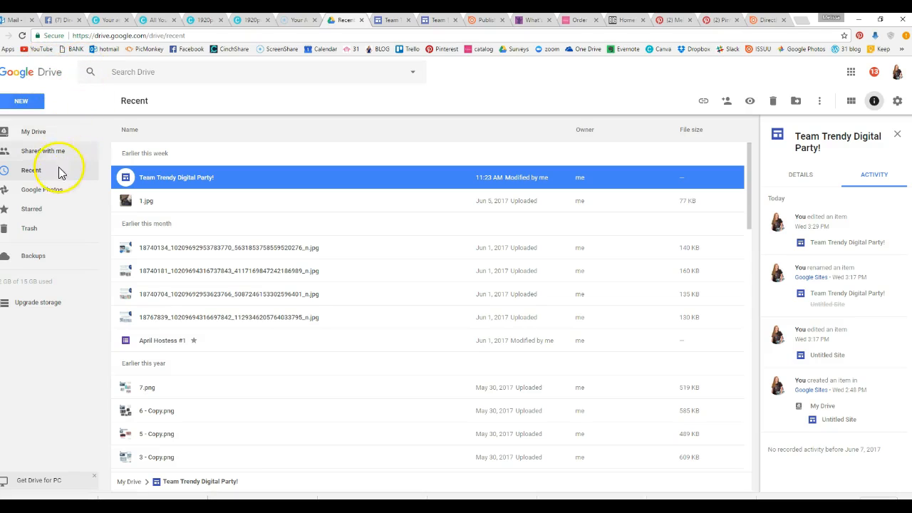
left_click(21, 100)
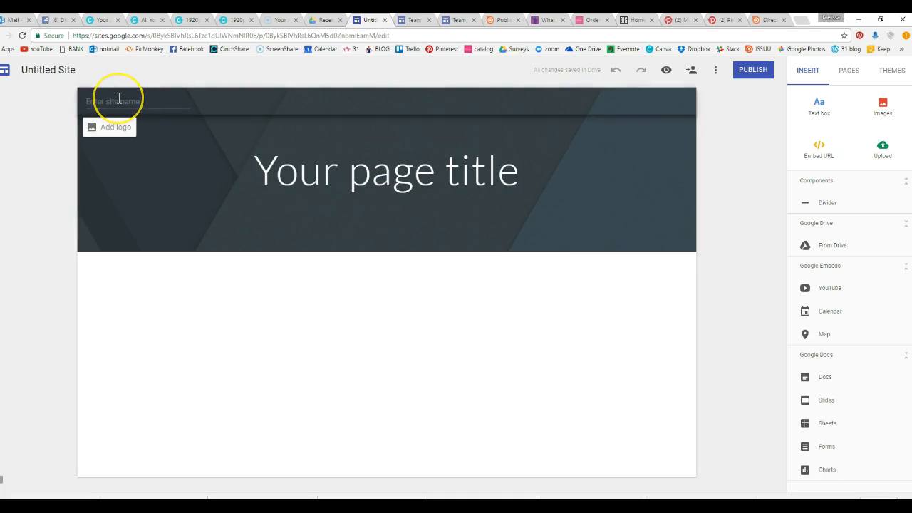
Step: Enter 'Mommy and Me' as the site name in the header
left_click(120, 100)
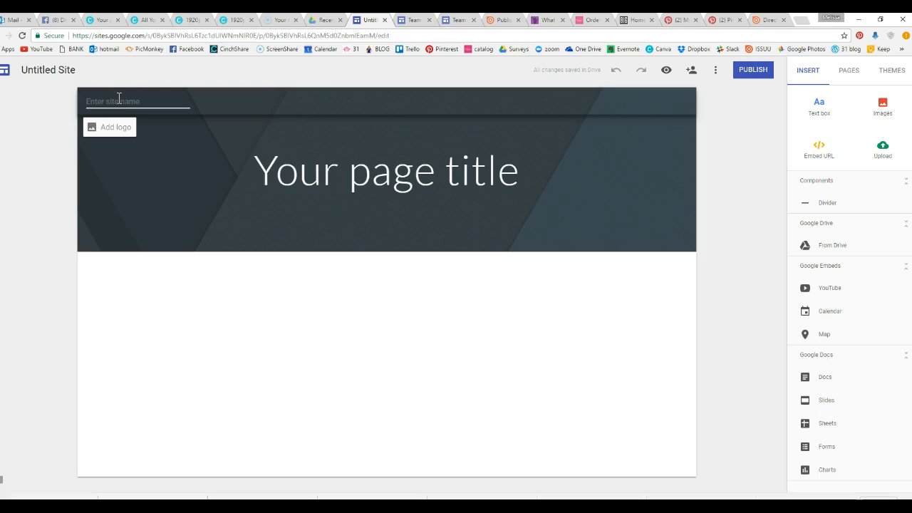
type("Mommy and Me")
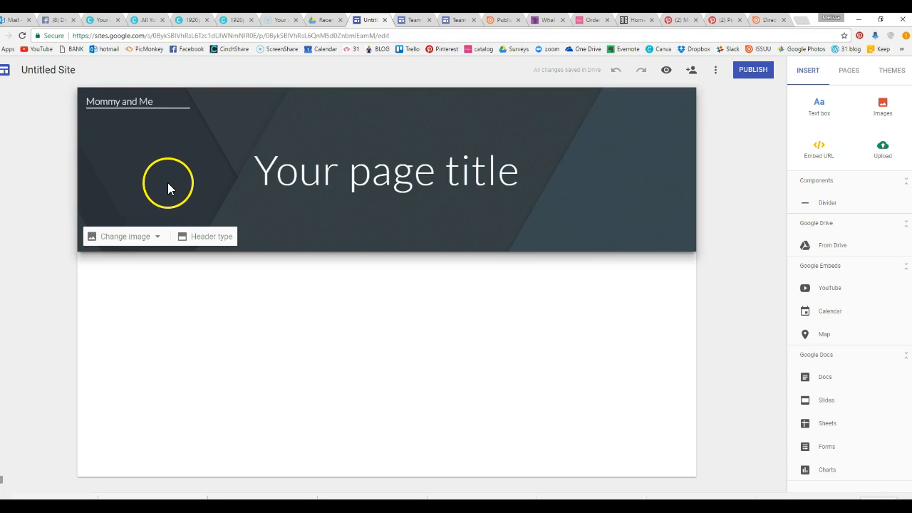
mouse_move(142, 177)
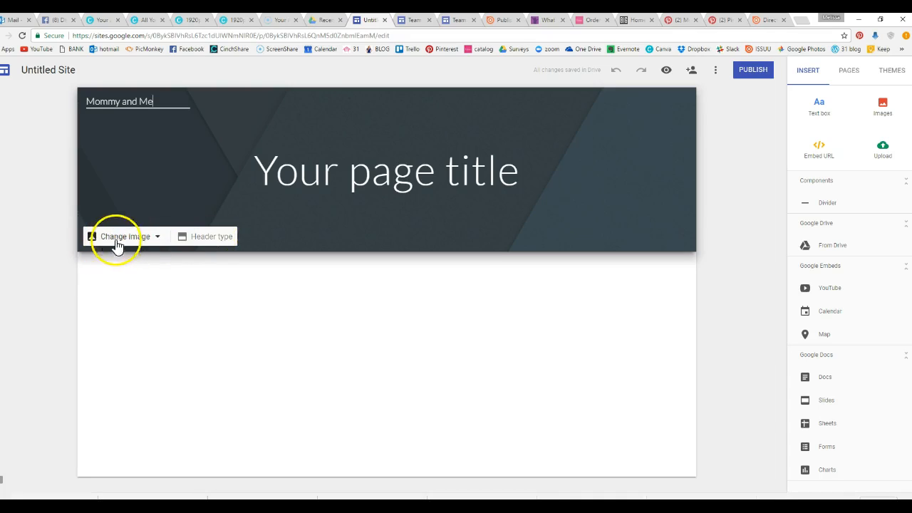
mouse_move(213, 237)
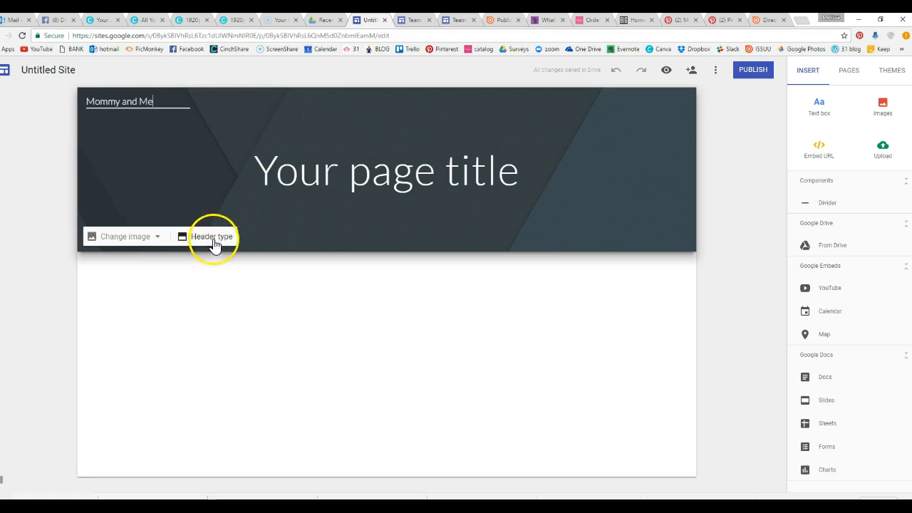
Step: Make the header a Banner and set the page title to 'Mommy and Me'
left_click(211, 236)
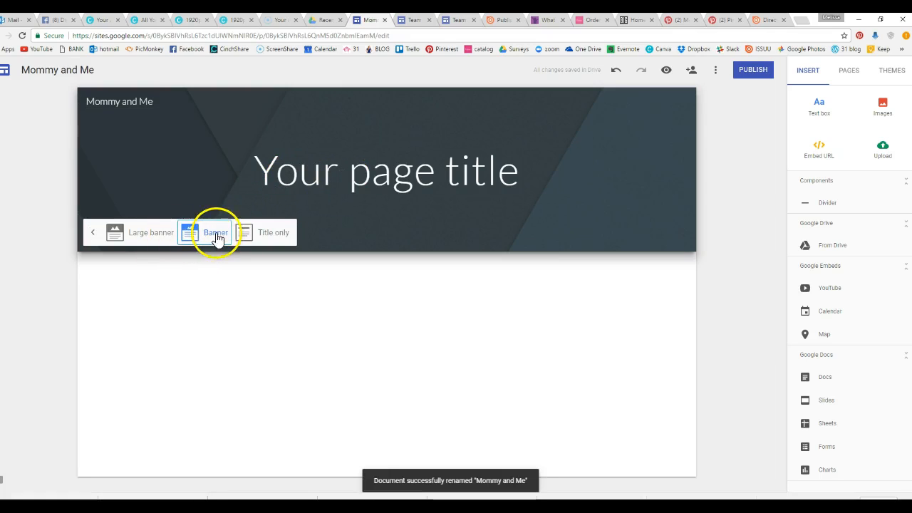
left_click(151, 233)
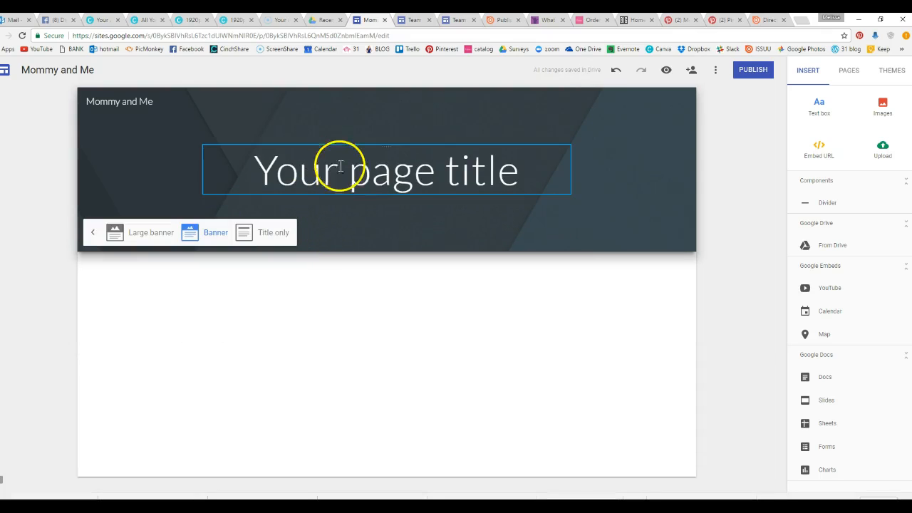
type("Mommy and Me")
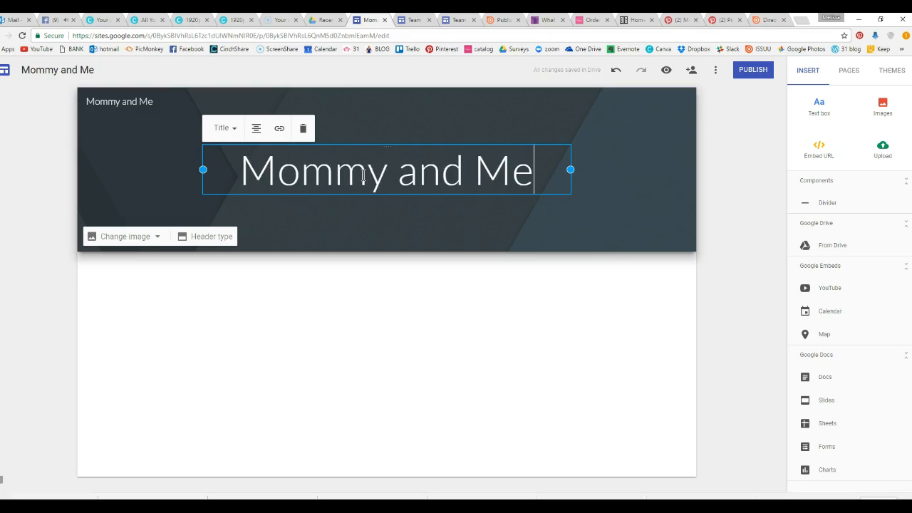
left_click(371, 302)
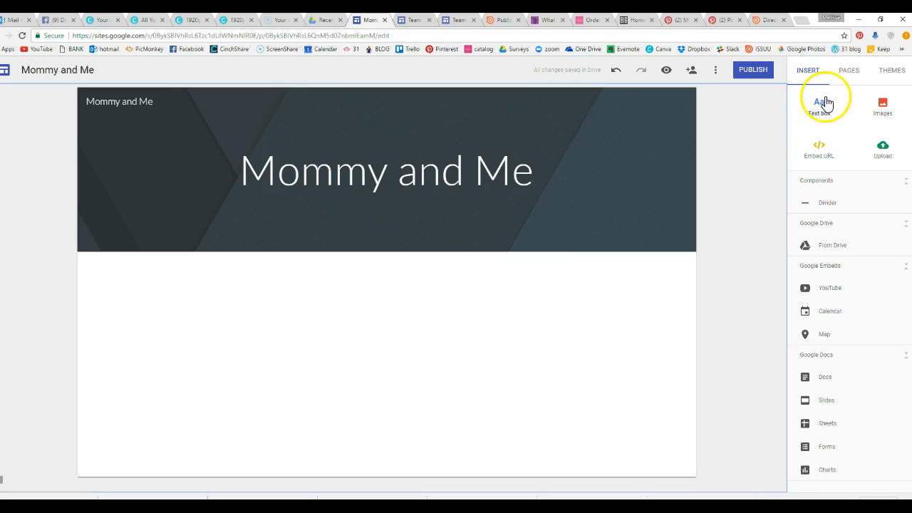
Step: Add a text box greeting visitors about the Thirty-One party and showing favorite mommy items
left_click(818, 103)
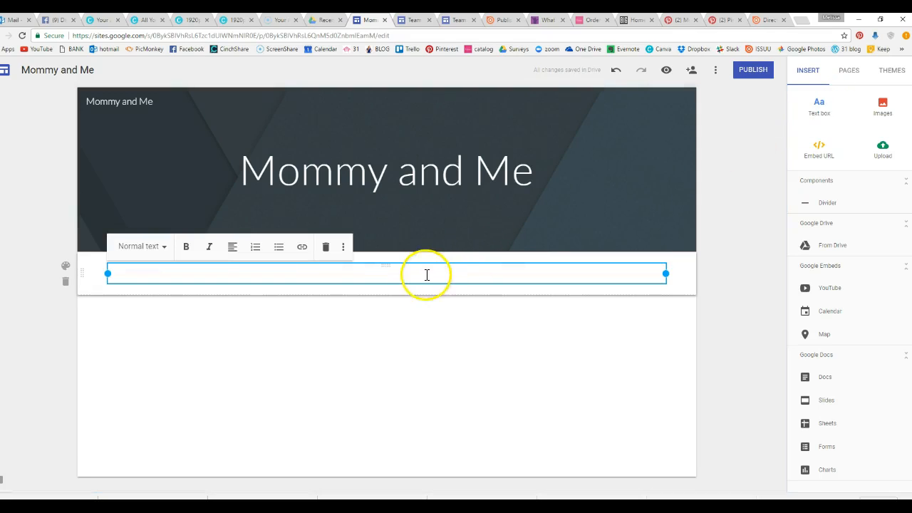
type("Hey! Having a Thirty-On")
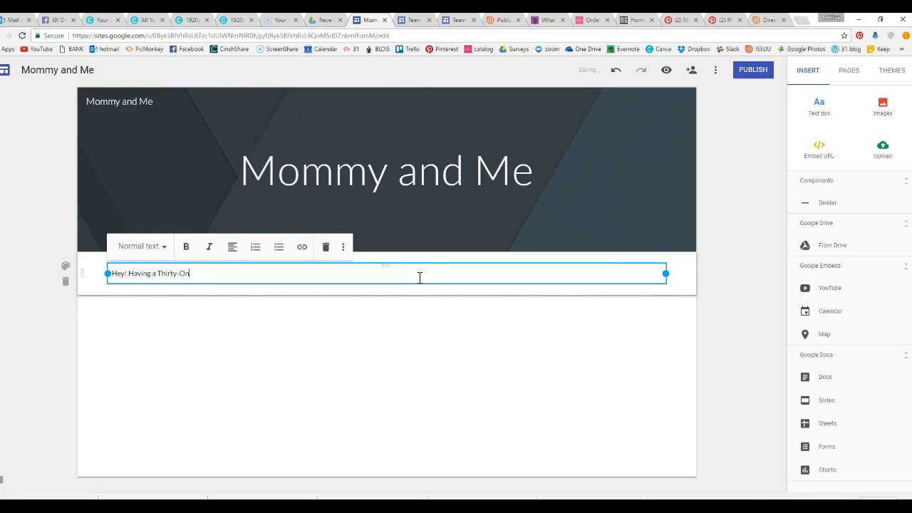
type("e party")
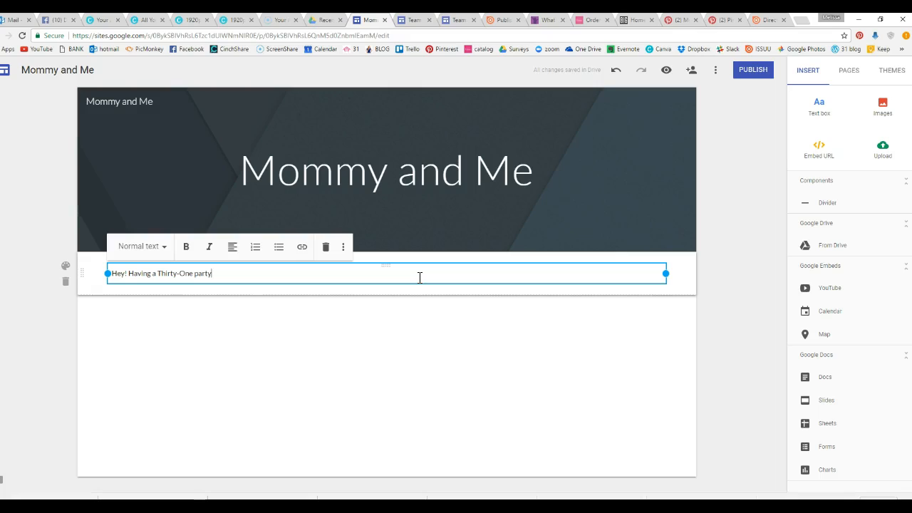
type("and I")
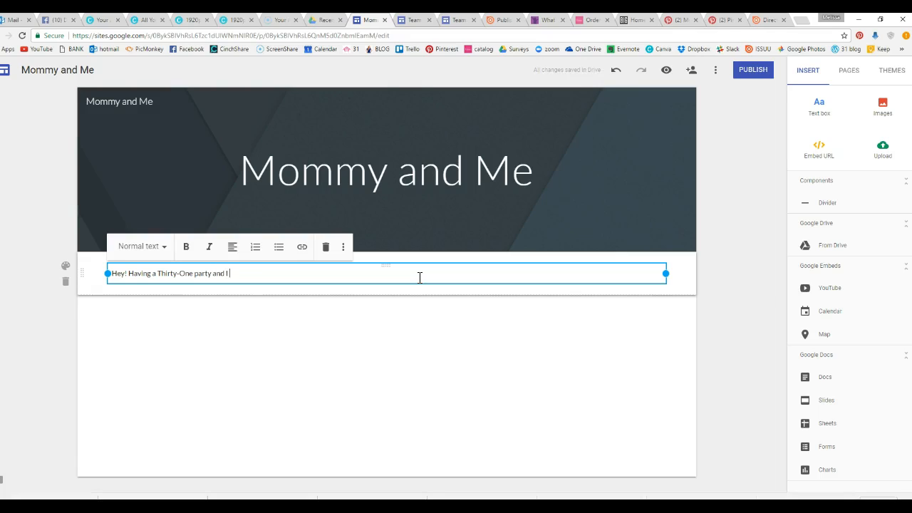
type("wanted to s")
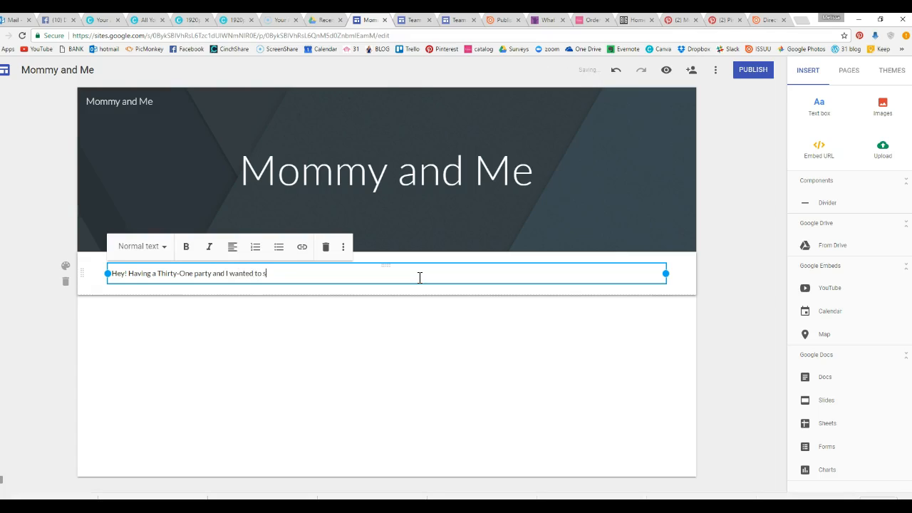
type("how you some of")
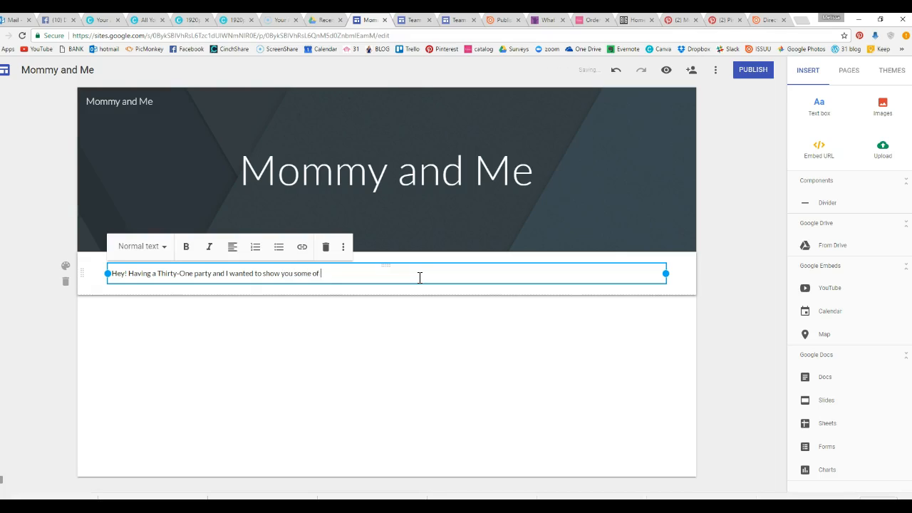
type("my favorite")
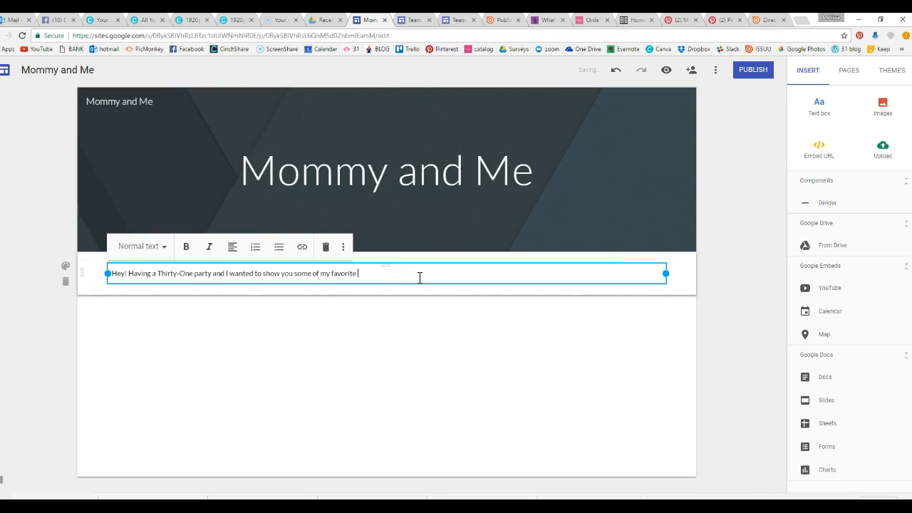
type("mommy")
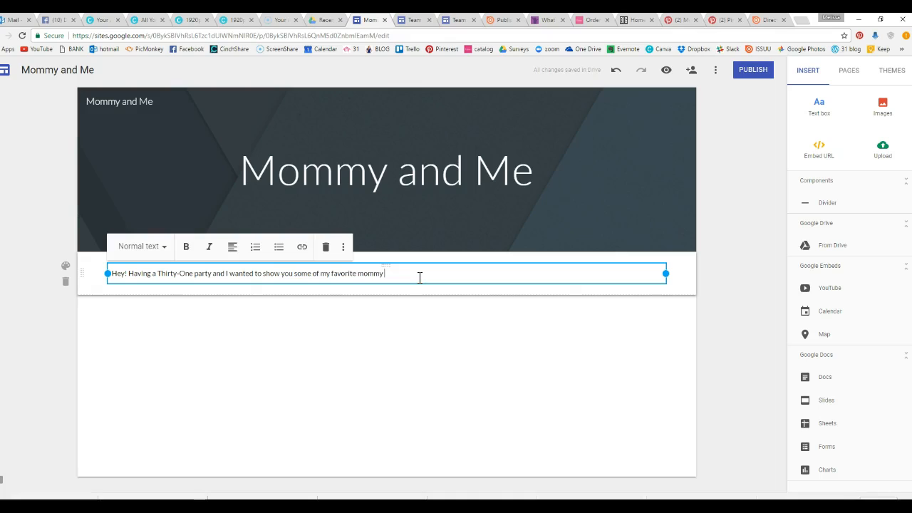
type("items!")
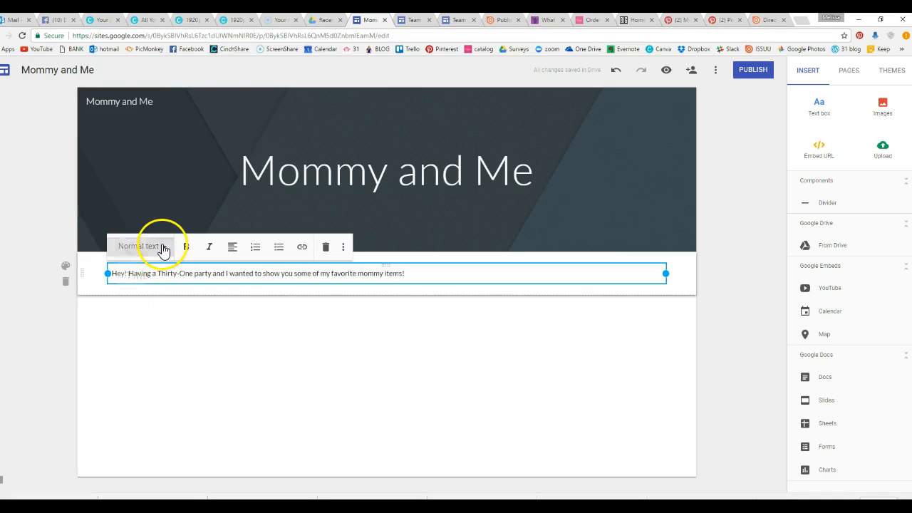
Step: Style the greeting as Title and give its section the Emphasis 2 background
left_click(142, 246)
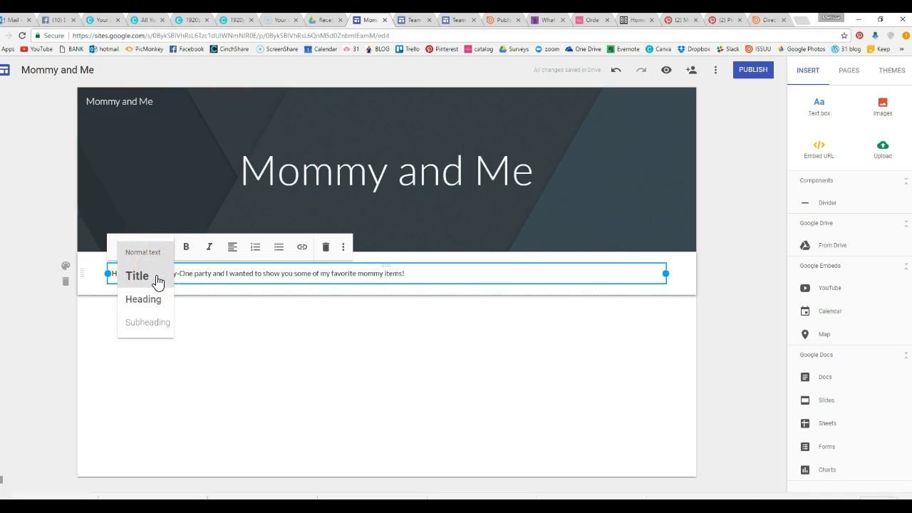
left_click(137, 277)
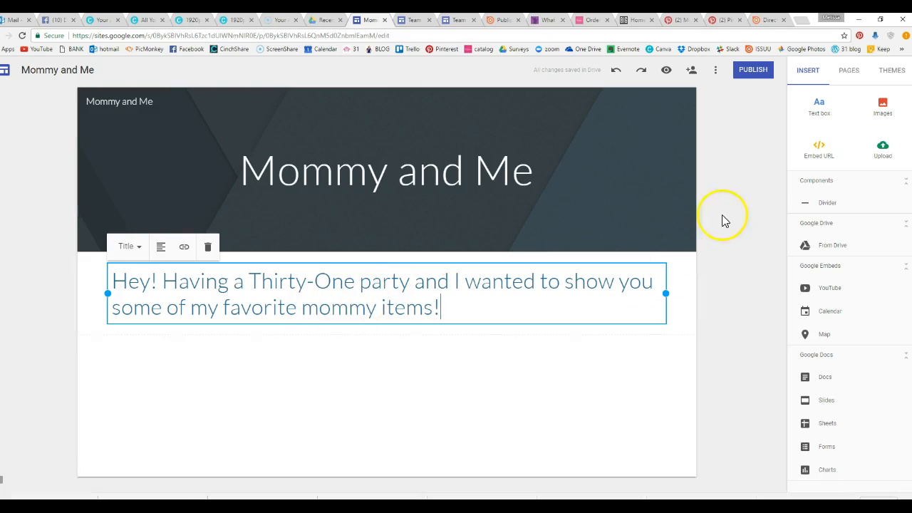
mouse_move(741, 173)
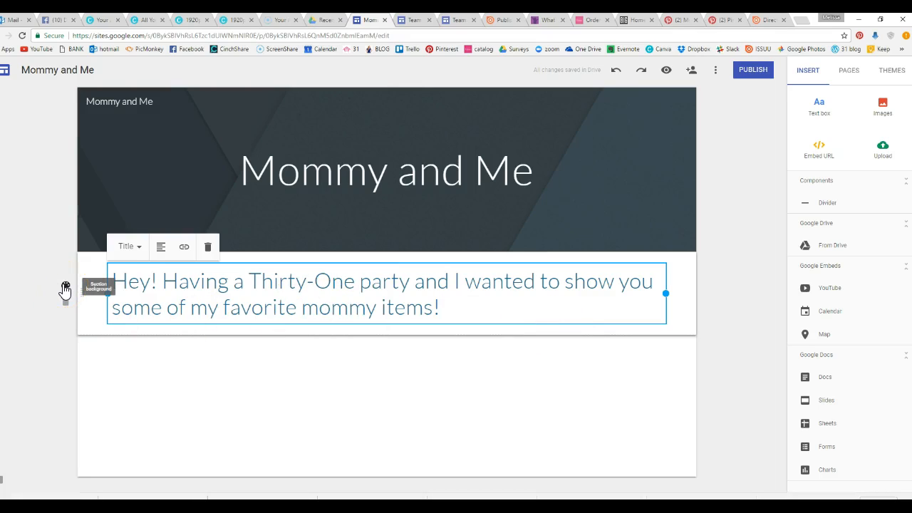
left_click(66, 291)
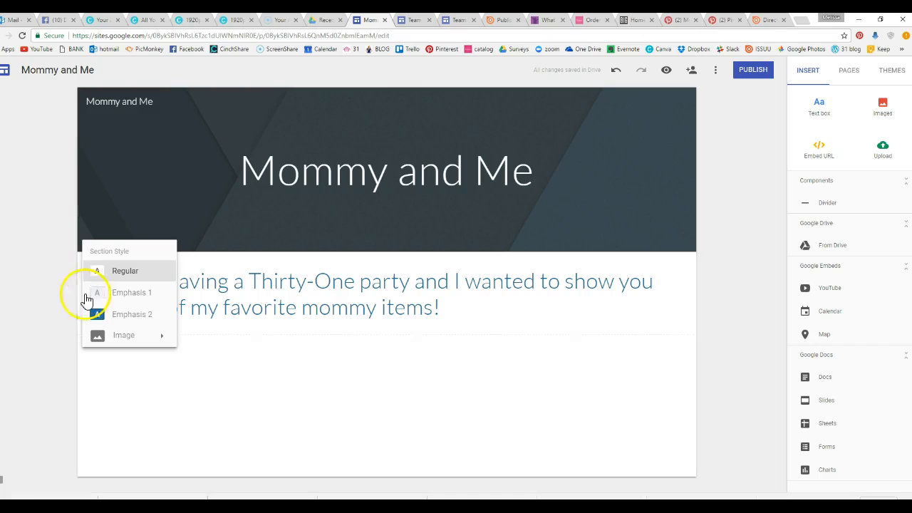
left_click(131, 315)
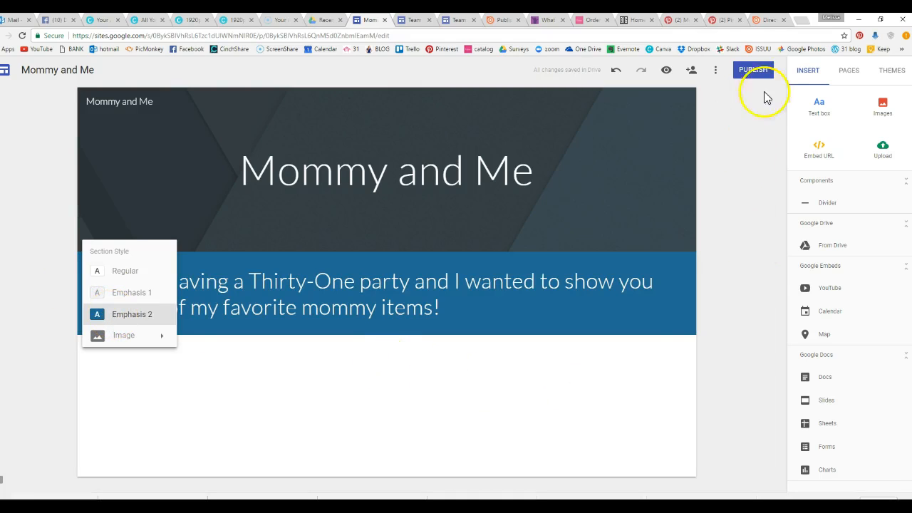
Step: Try magenta and pink custom colours for the Simple theme, then settle on purple
left_click(893, 70)
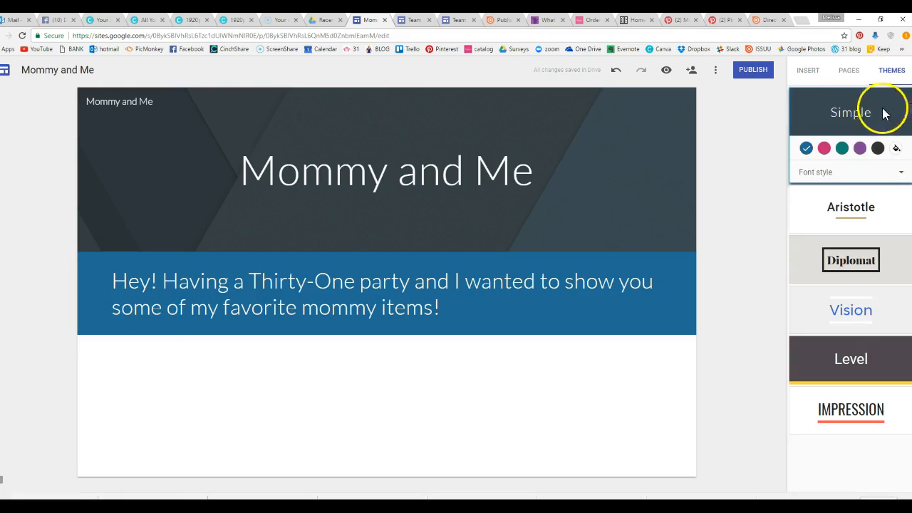
left_click(860, 148)
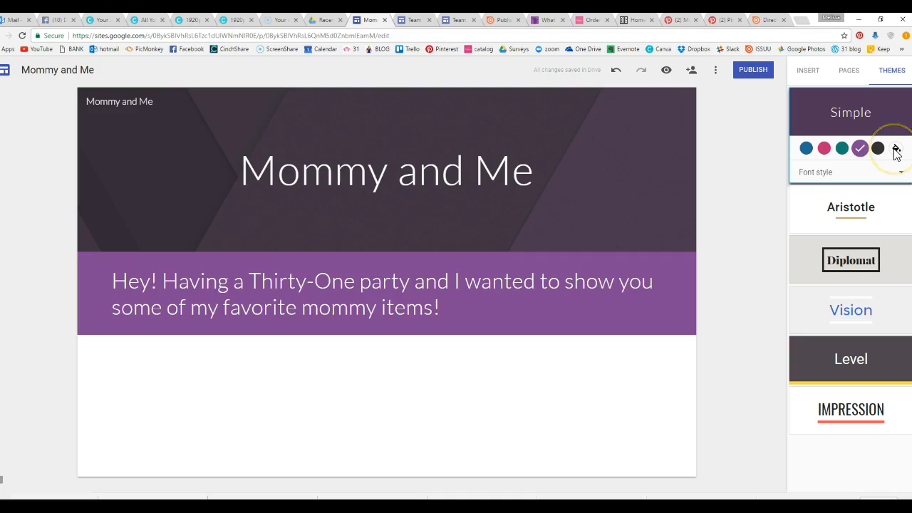
left_click(895, 148)
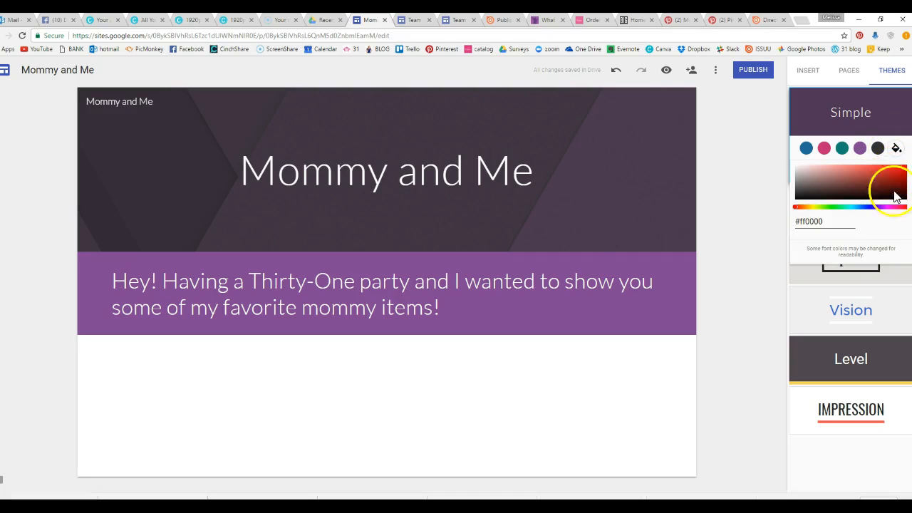
left_click(862, 179)
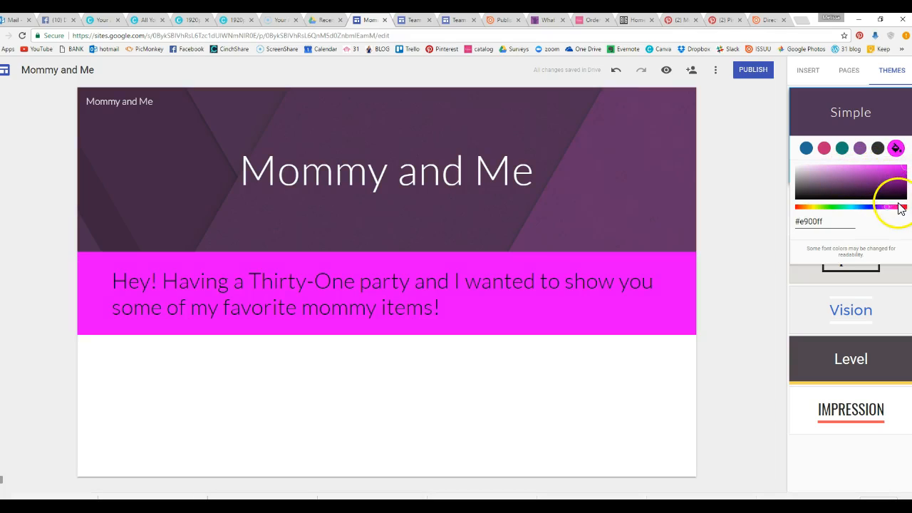
left_click(844, 174)
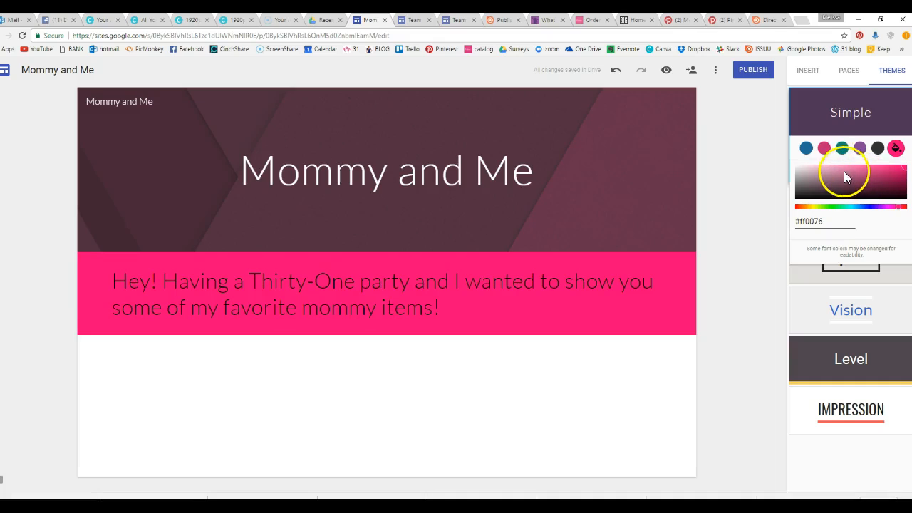
left_click(841, 169)
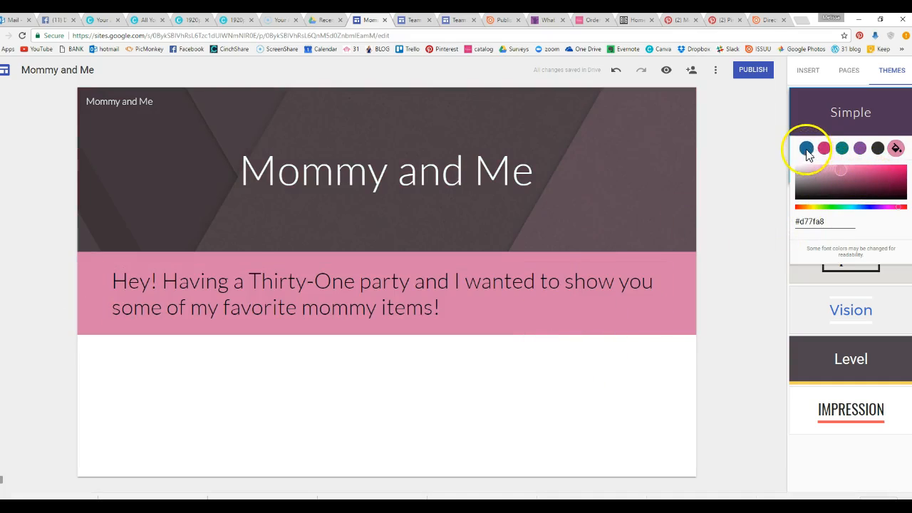
left_click(861, 148)
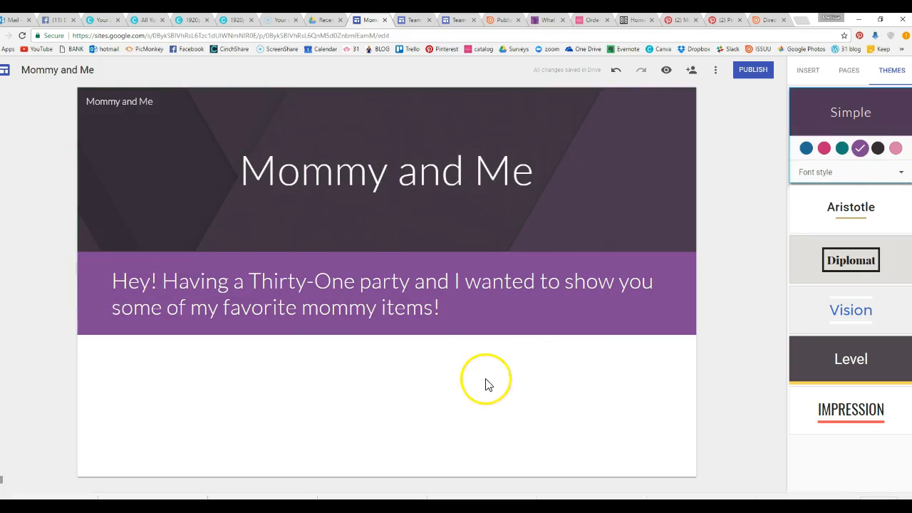
left_click(320, 294)
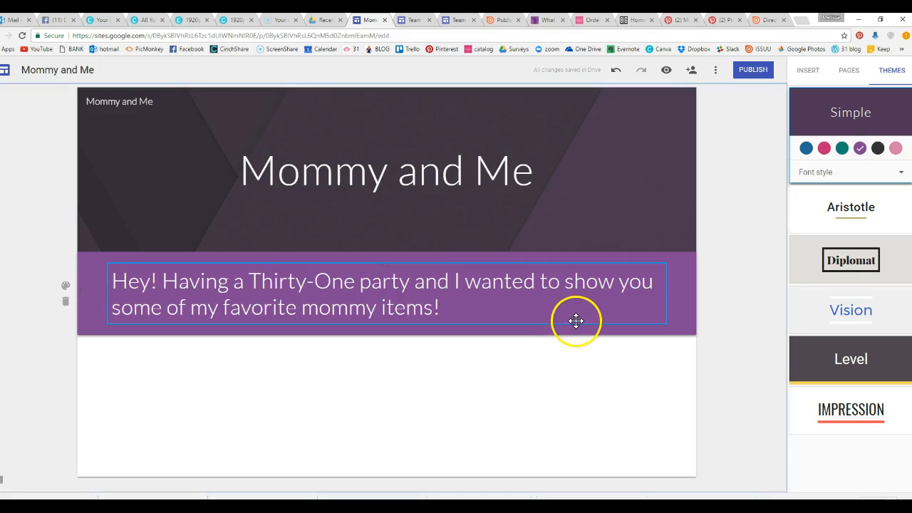
left_click(496, 397)
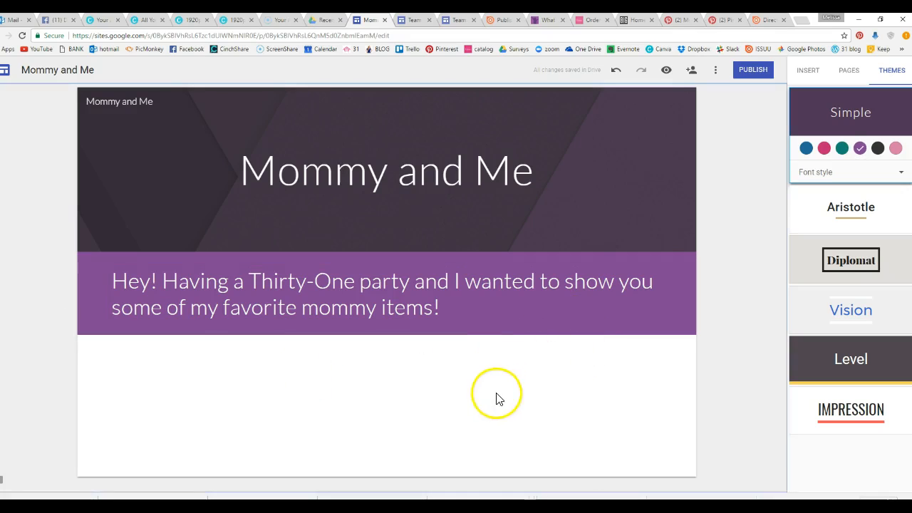
left_click(808, 70)
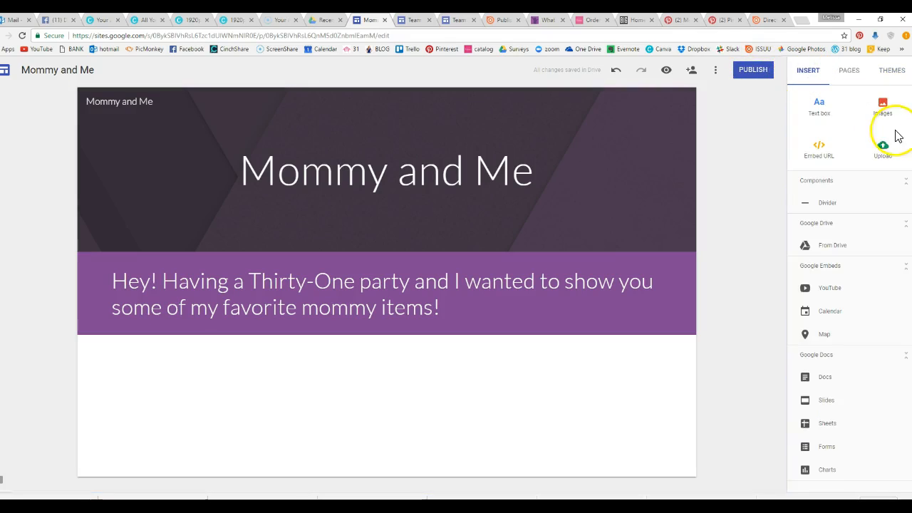
Step: Browse your image albums and open the Team Trendy Moms album
left_click(884, 107)
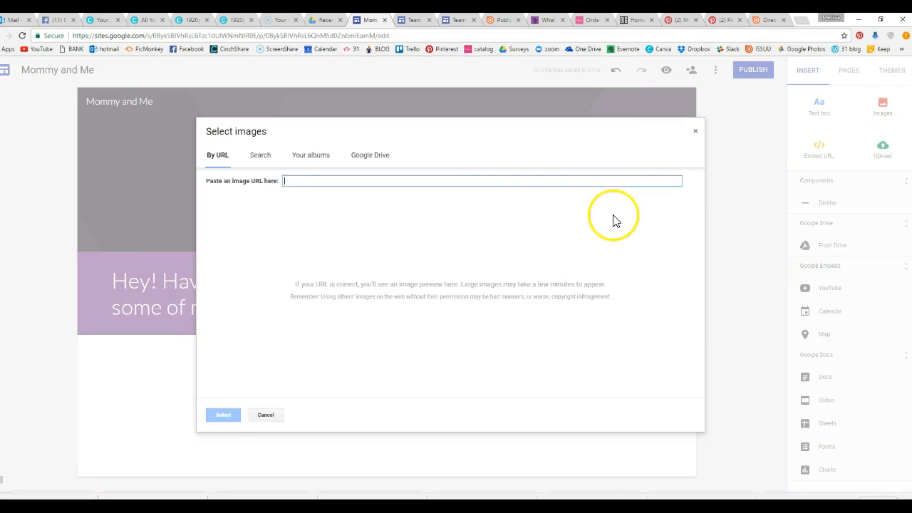
left_click(311, 154)
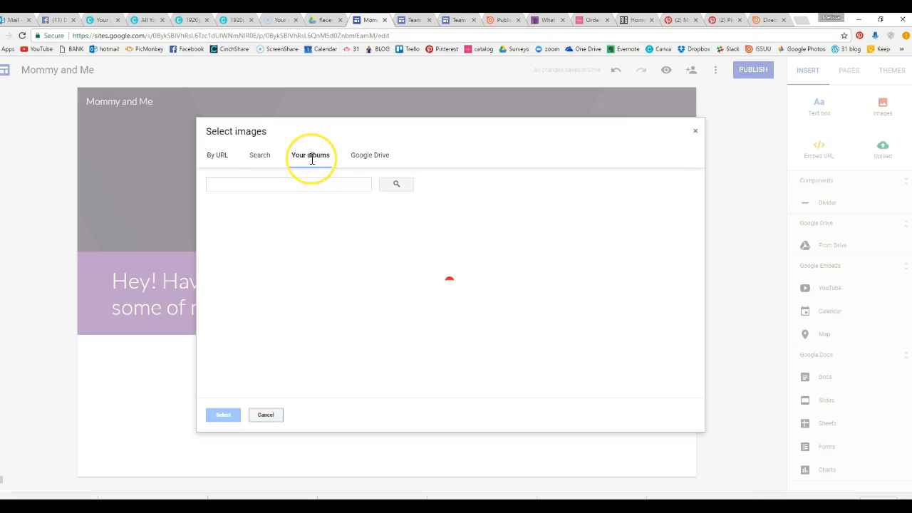
left_click(311, 154)
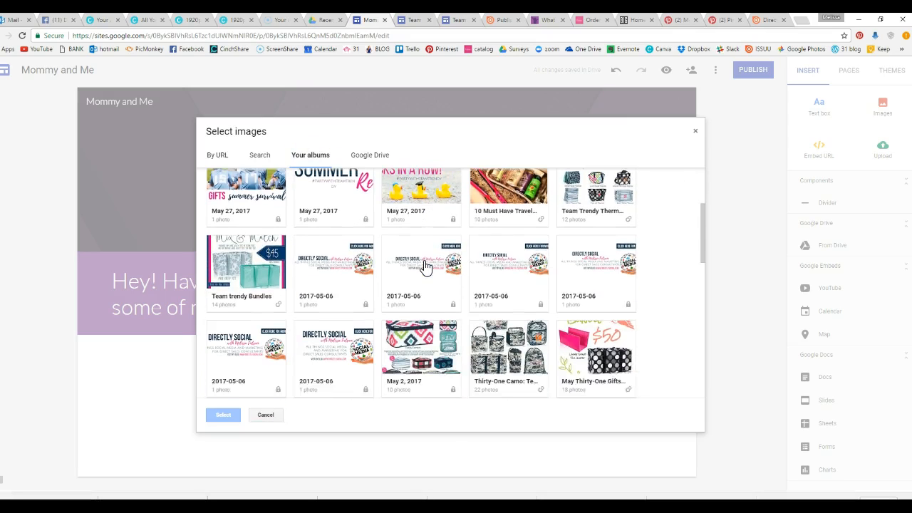
scroll("down", 3)
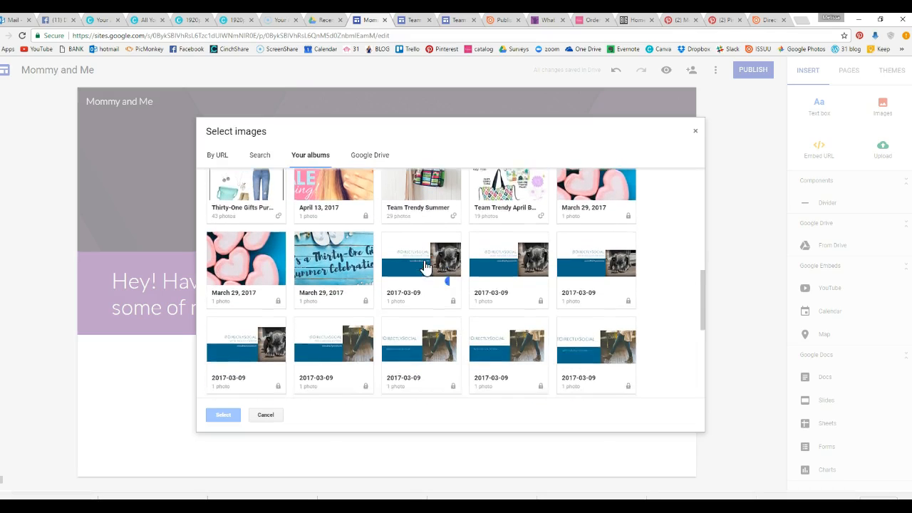
scroll("down", 3)
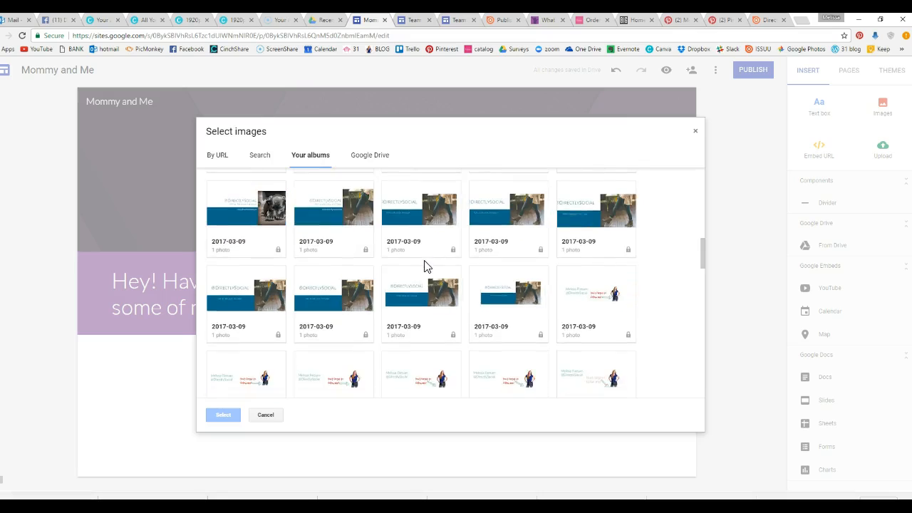
scroll("down", 3)
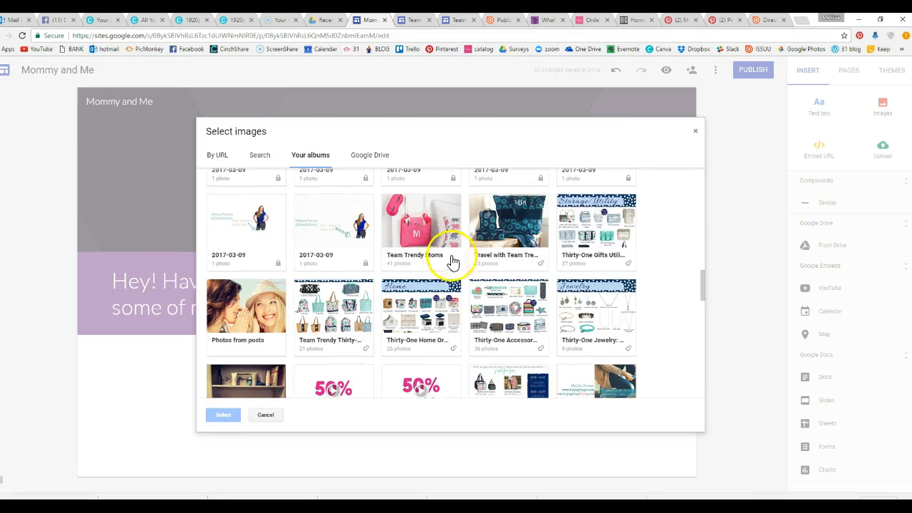
left_click(422, 219)
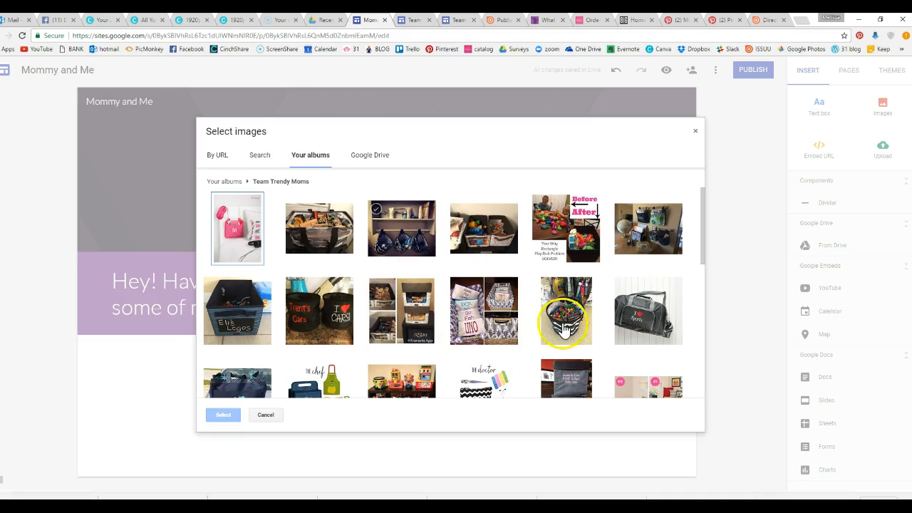
Step: Select several Thirty-One product photos and insert them as a gallery on the page
scroll("down", 3)
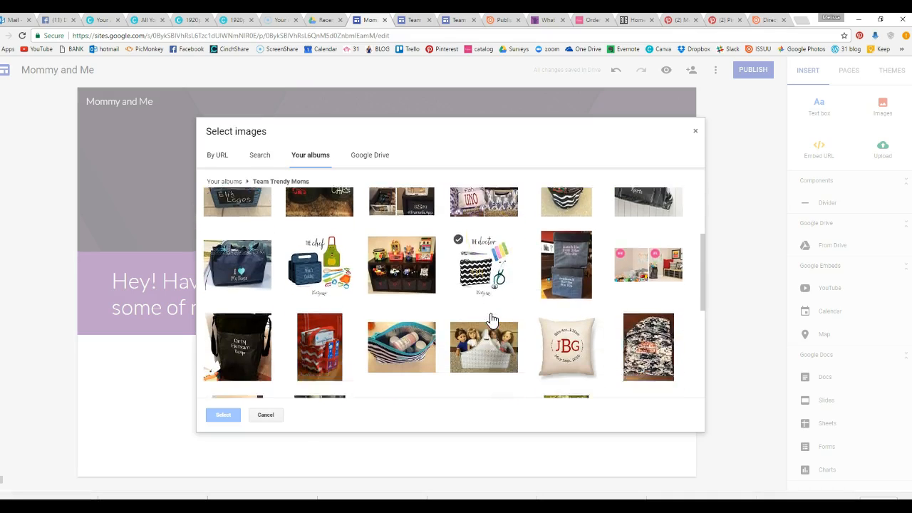
scroll("down", 3)
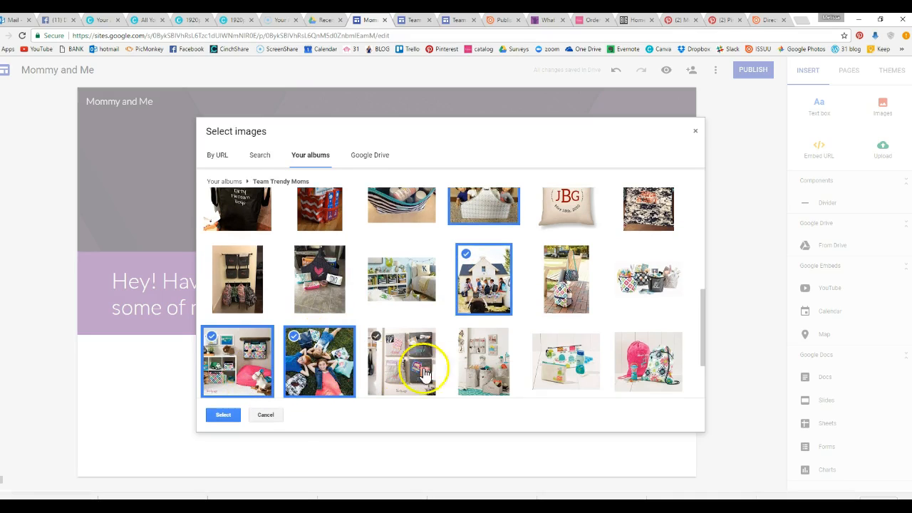
left_click(566, 362)
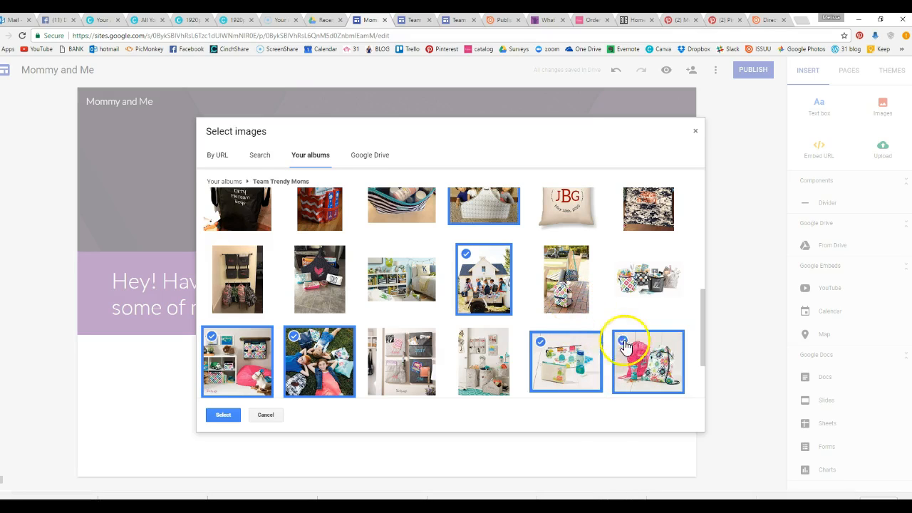
scroll("down", 3)
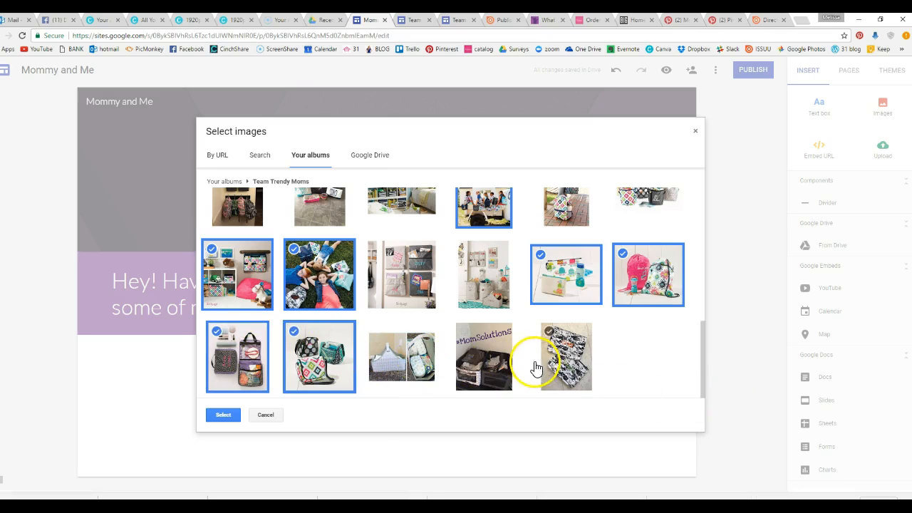
left_click(484, 356)
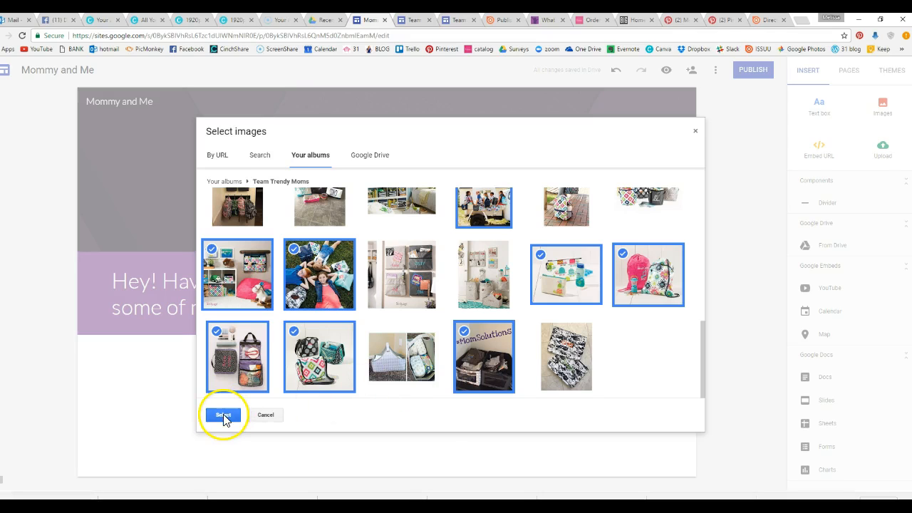
left_click(224, 415)
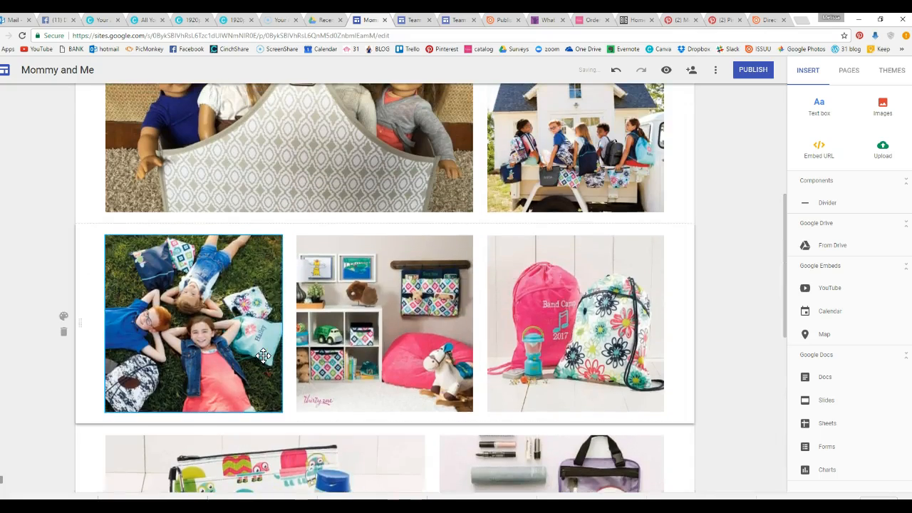
scroll("up", 3)
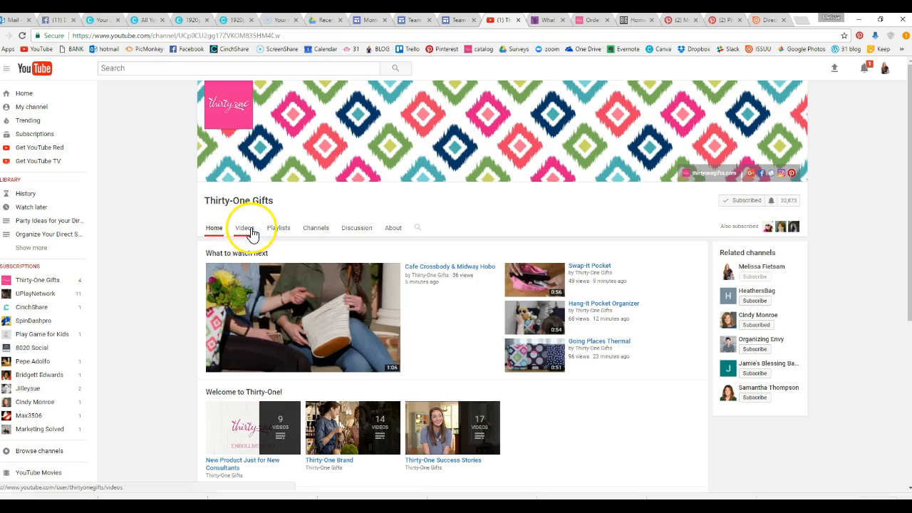
Step: Find the Thirty-One Gifts June 2017 Customer Special video and copy its URL
left_click(245, 228)
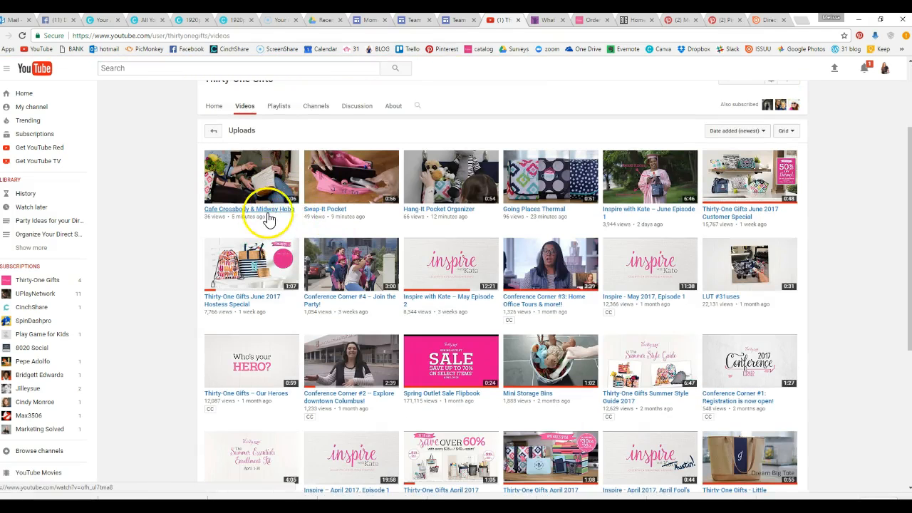
mouse_move(496, 229)
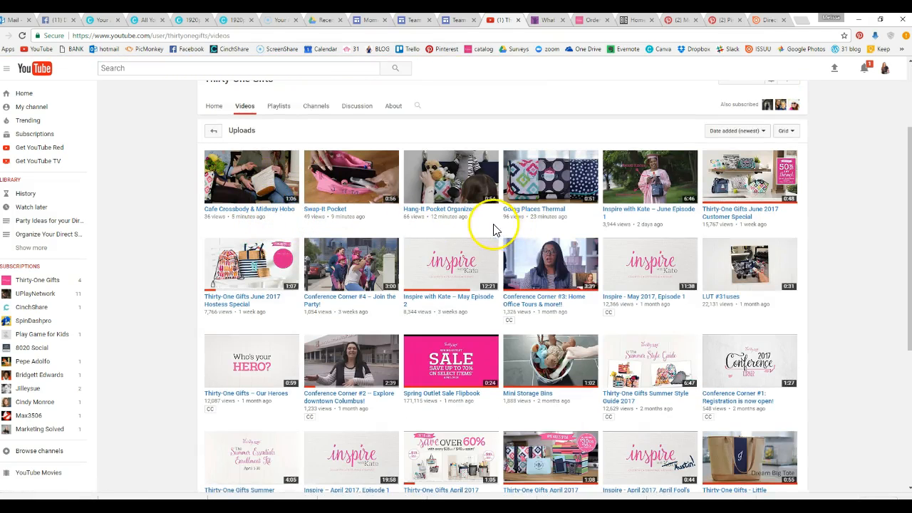
mouse_move(262, 300)
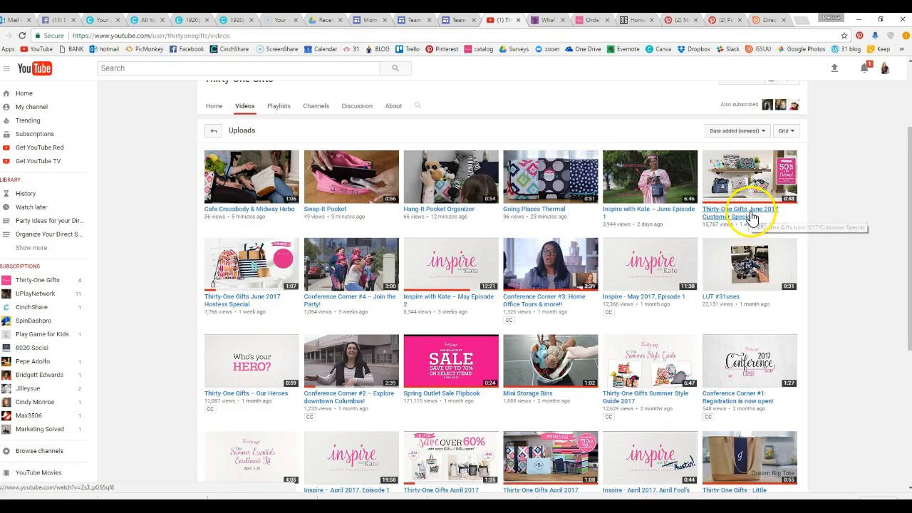
left_click(749, 177)
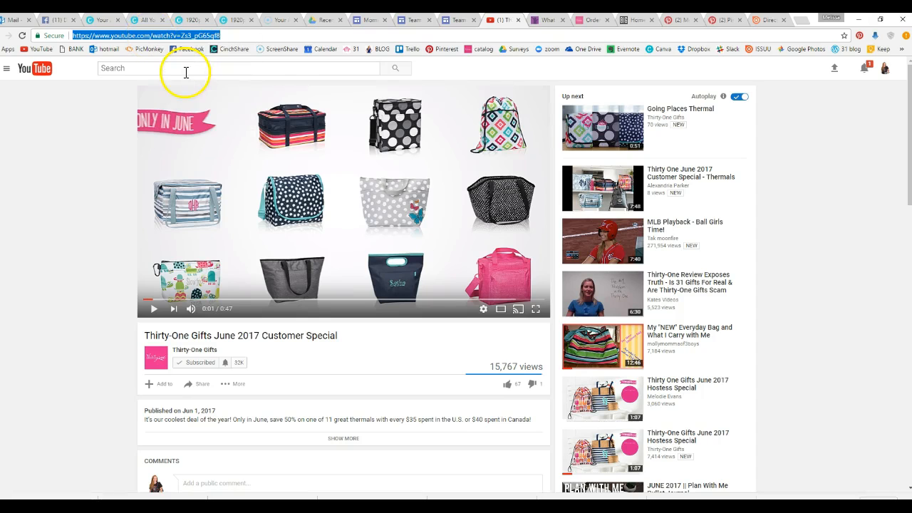
left_click(449, 20)
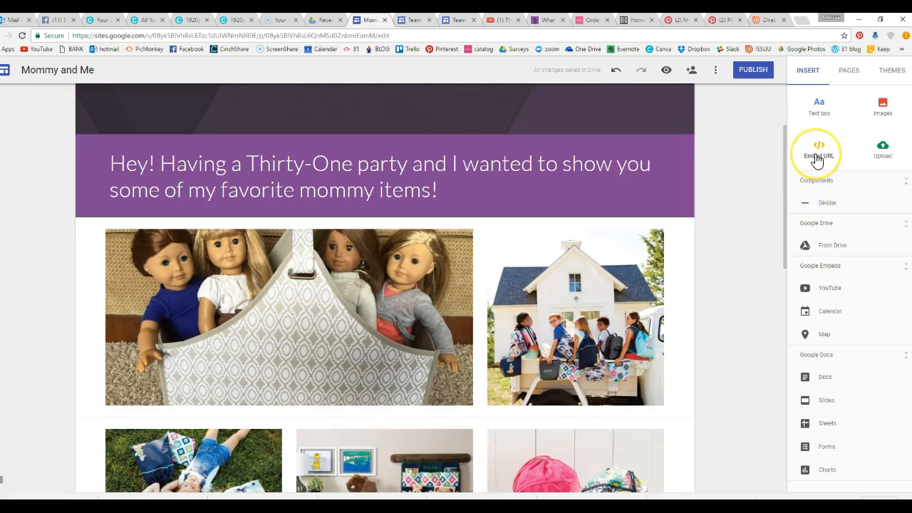
left_click(819, 149)
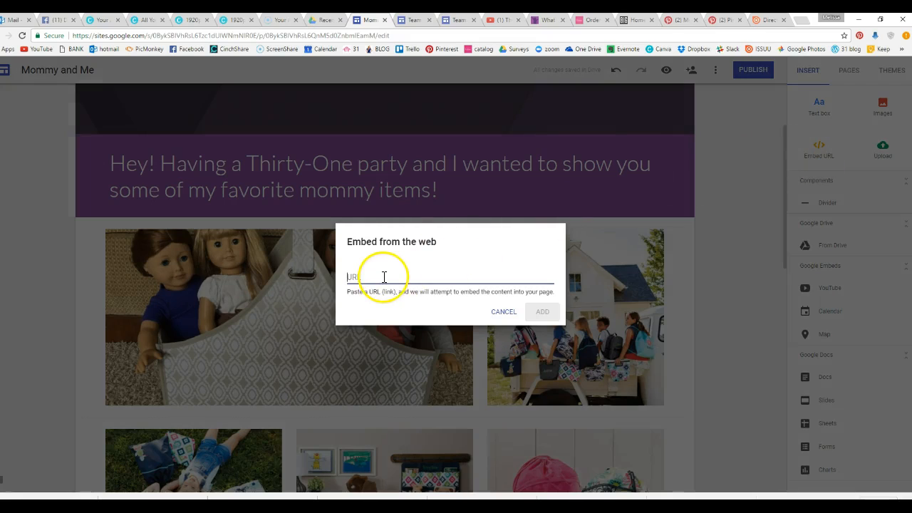
type("https://www.youtube.com/watch?v=Zs3_pG65gf0")
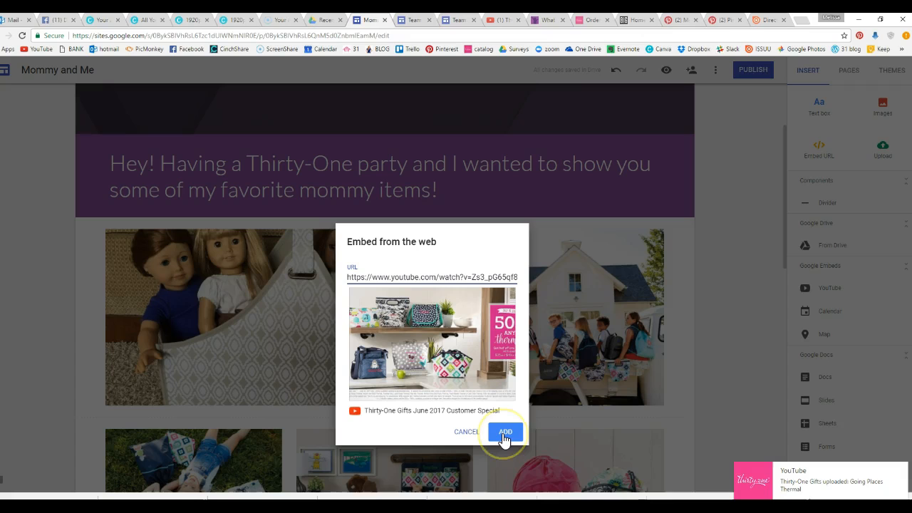
left_click(504, 432)
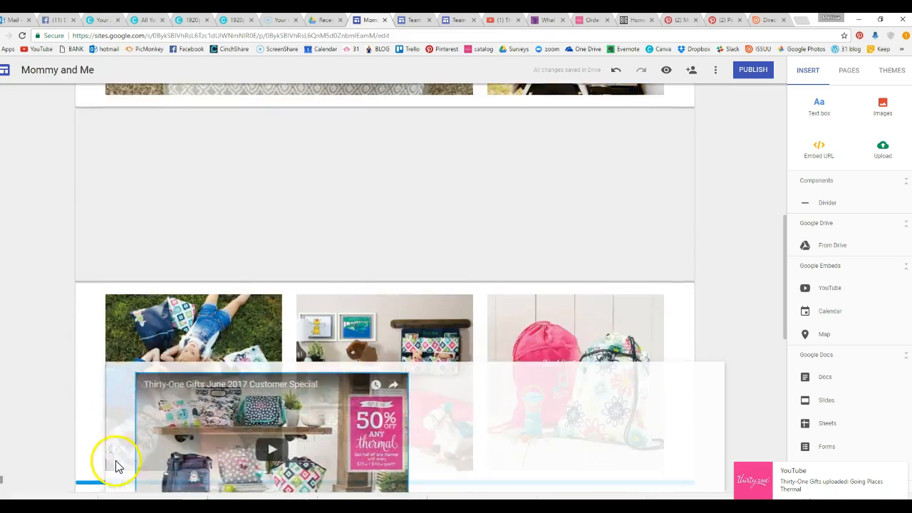
Step: Scroll down to the embedded June Customer Special video below the photo gallery
scroll("down", 3)
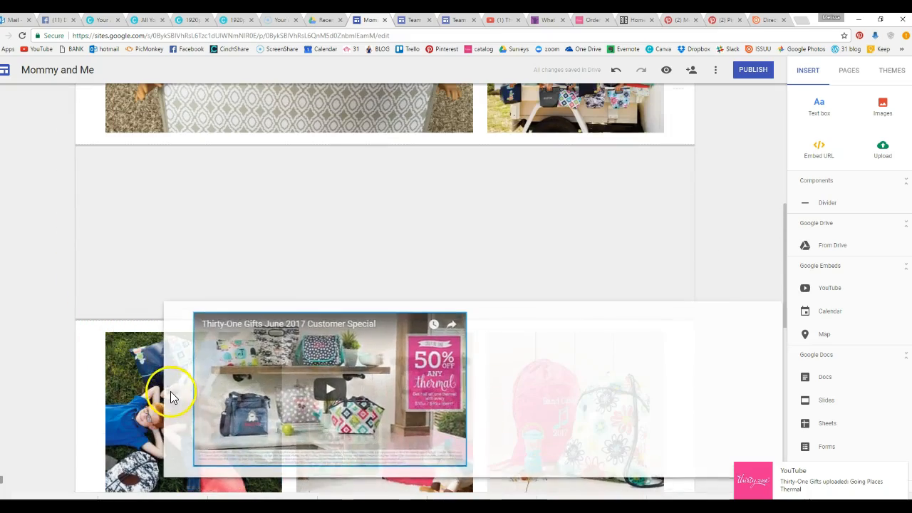
scroll("down", 3)
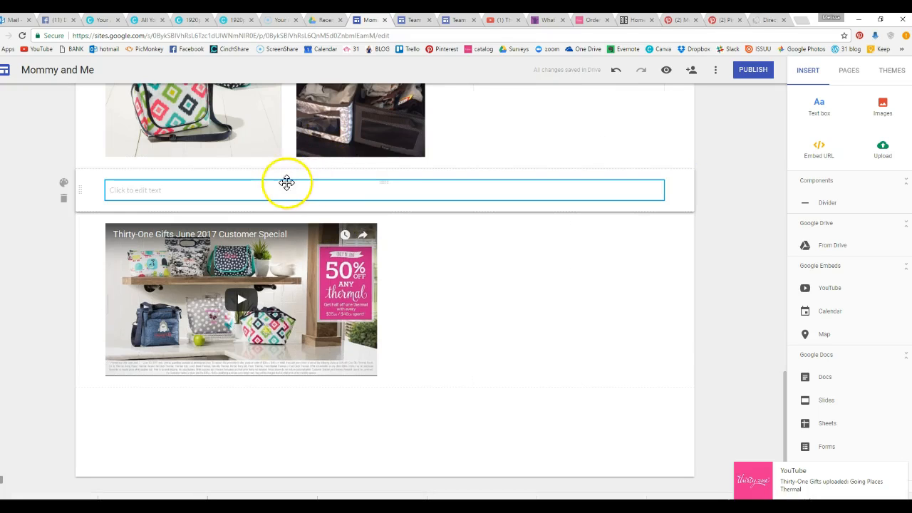
Step: Write the caption: spend $35 and get ANY thermal for HALF PRICE, check out this quick video
type("Customer specials")
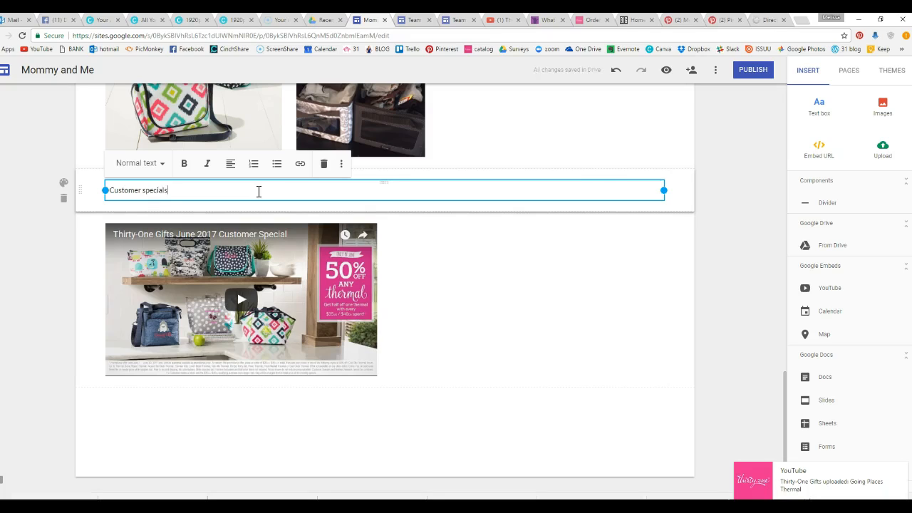
type("...spend")
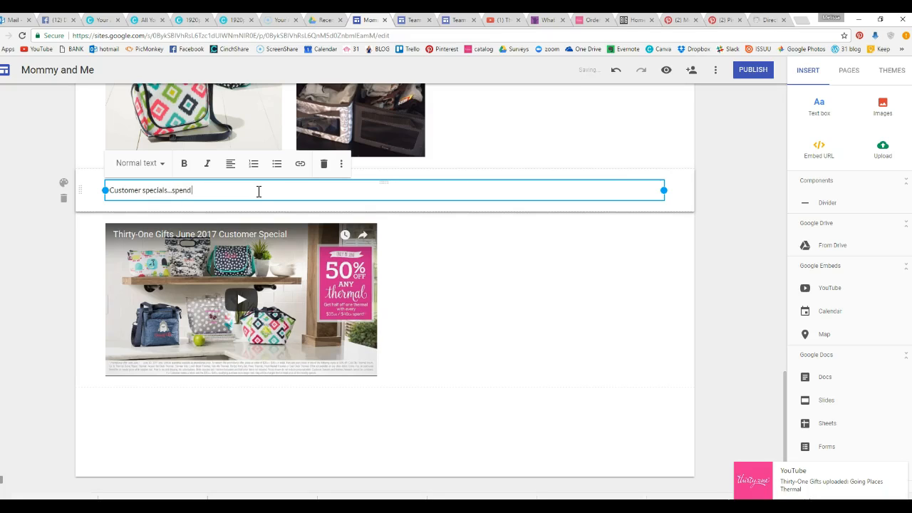
type("$35 and")
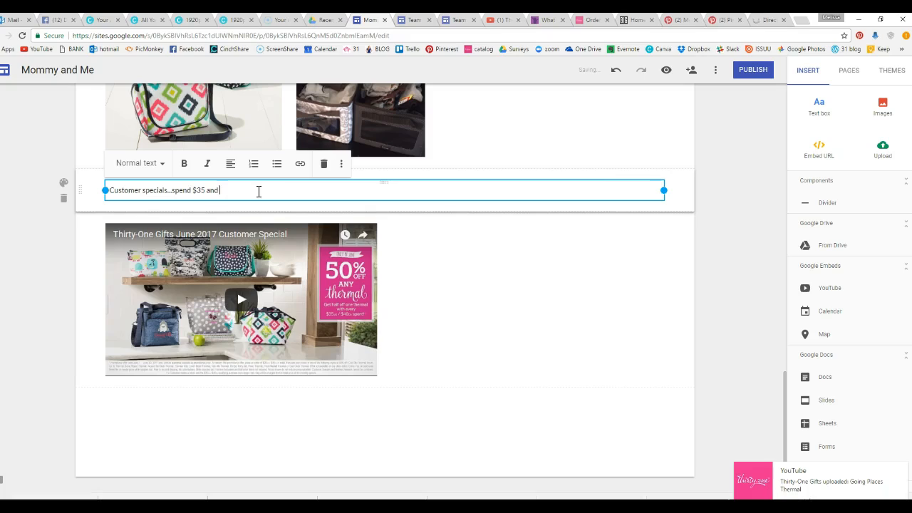
type("get ANY")
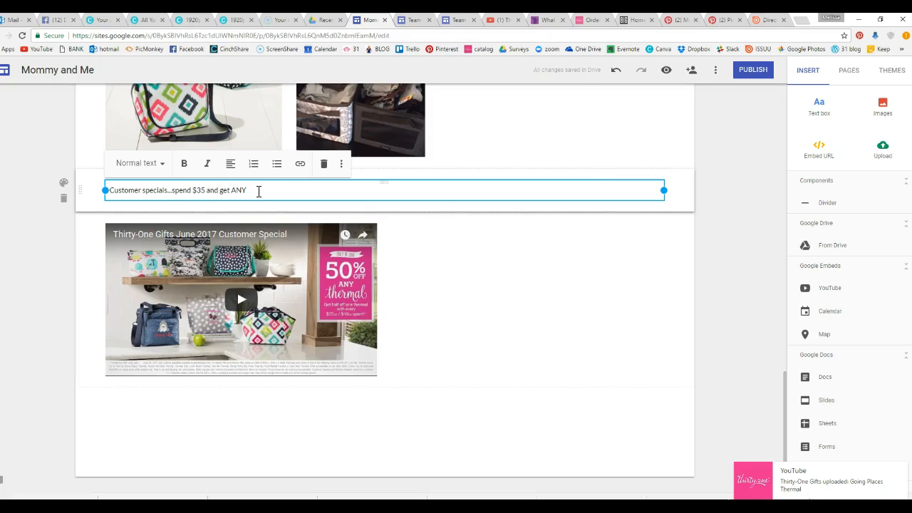
type("thermal")
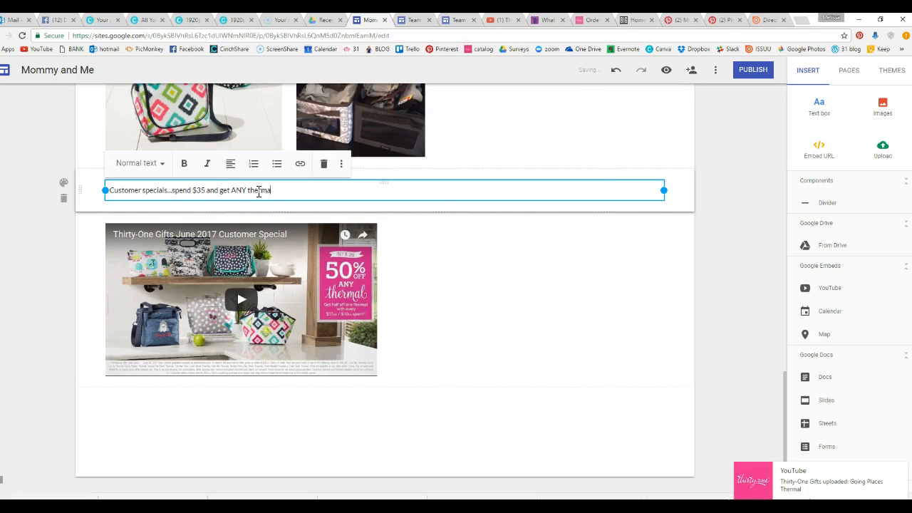
type("for HALF PRICE! C")
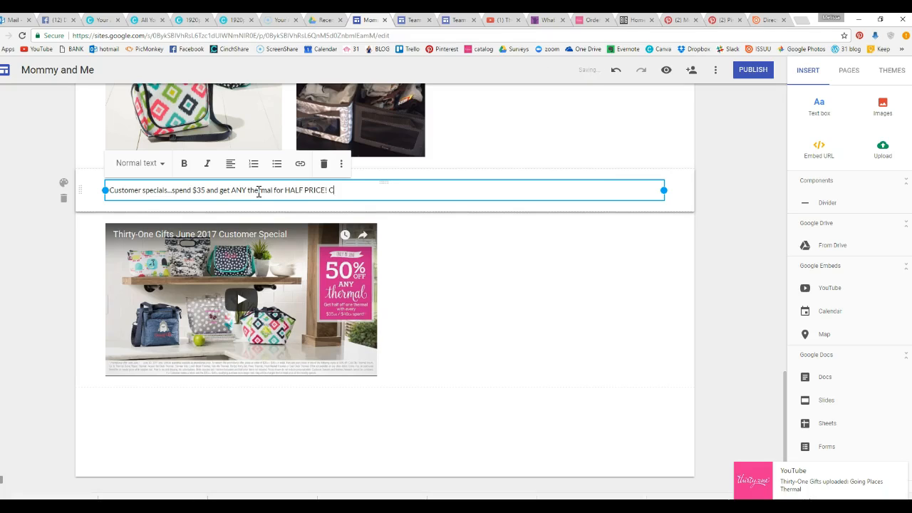
type("heck out this")
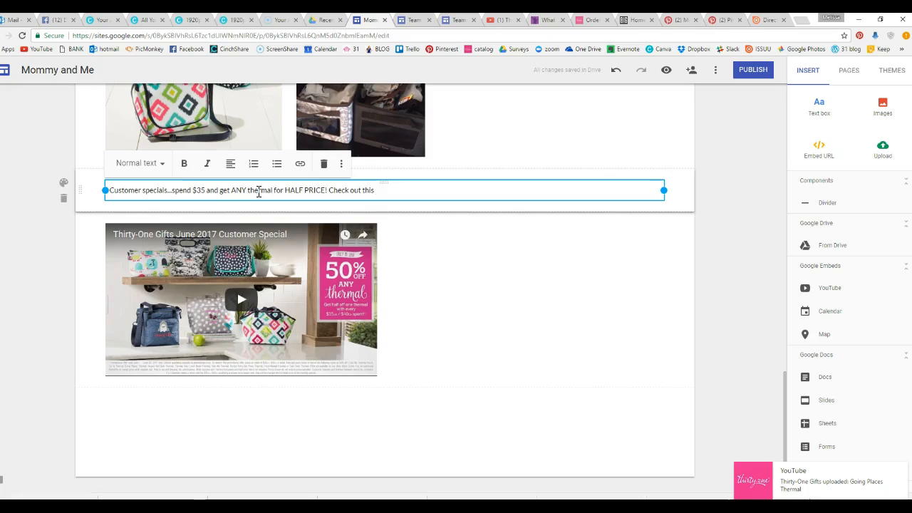
type("quick video!")
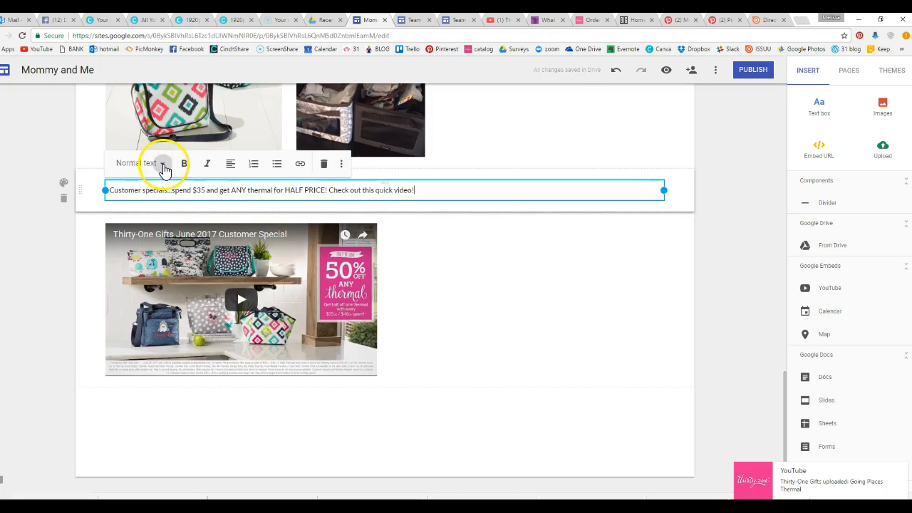
Step: Style the caption as Title instead of Normal text
left_click(140, 163)
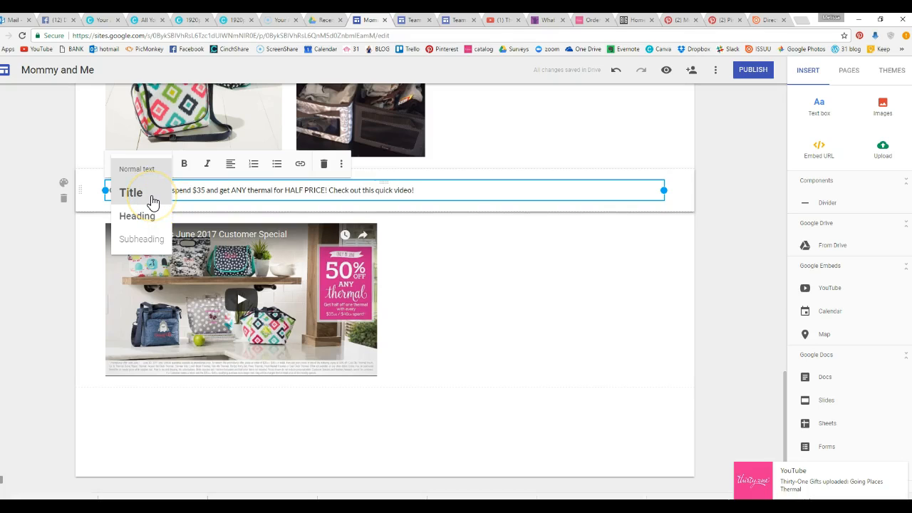
left_click(132, 193)
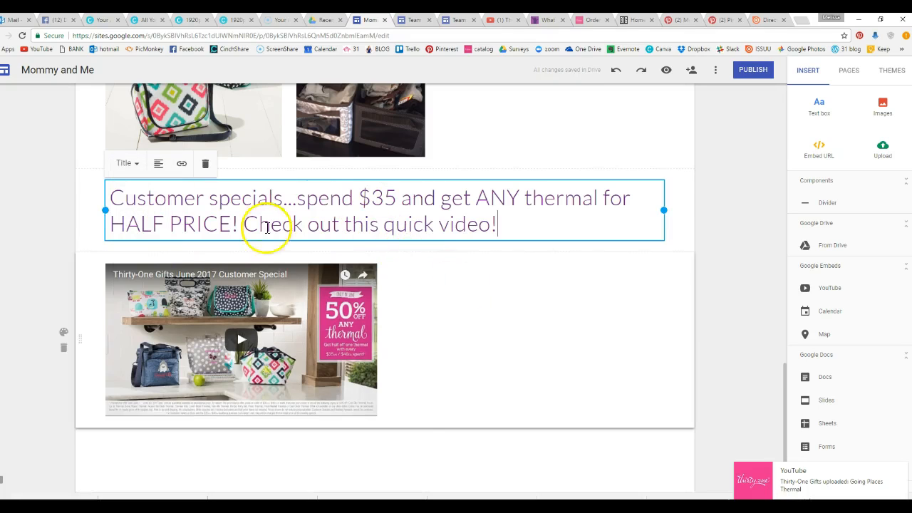
left_click(127, 162)
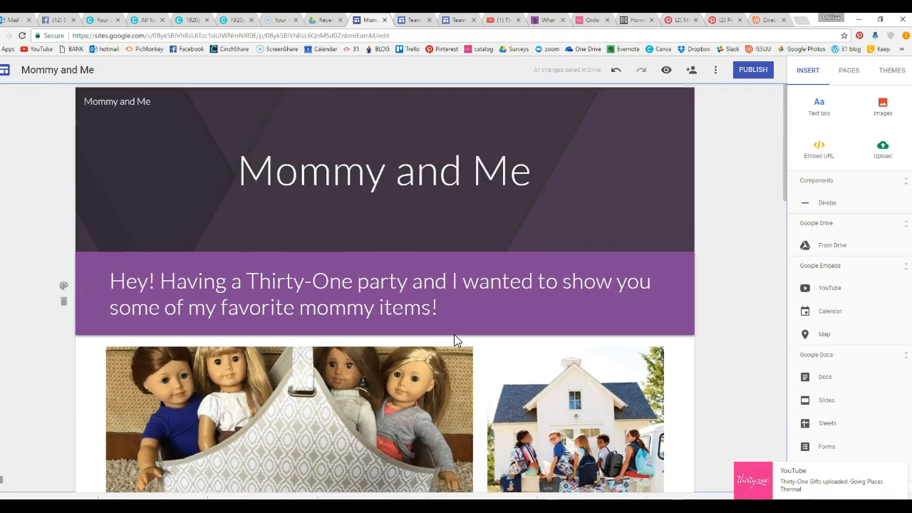
scroll("down", 3)
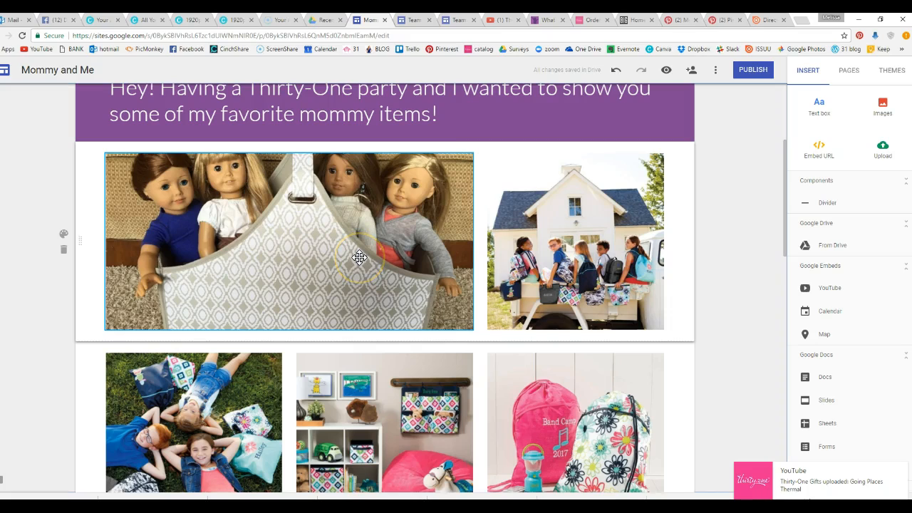
scroll("down", 3)
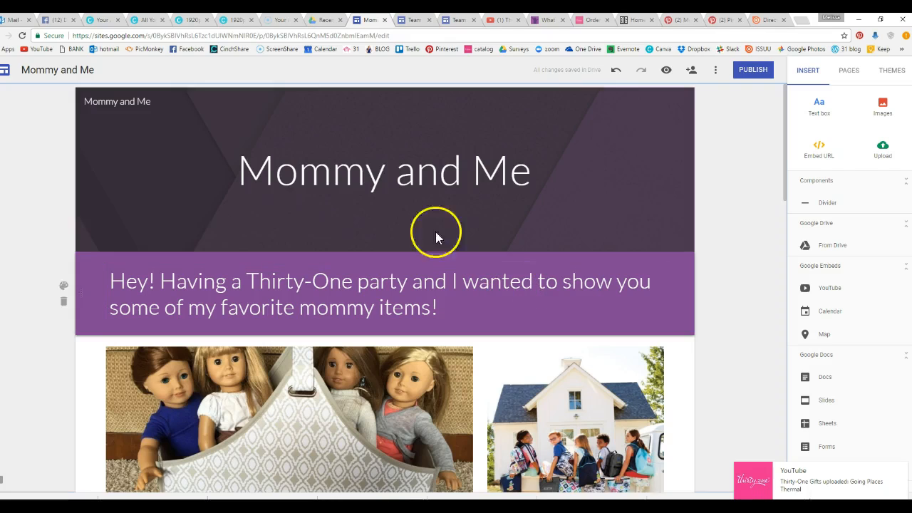
mouse_move(519, 259)
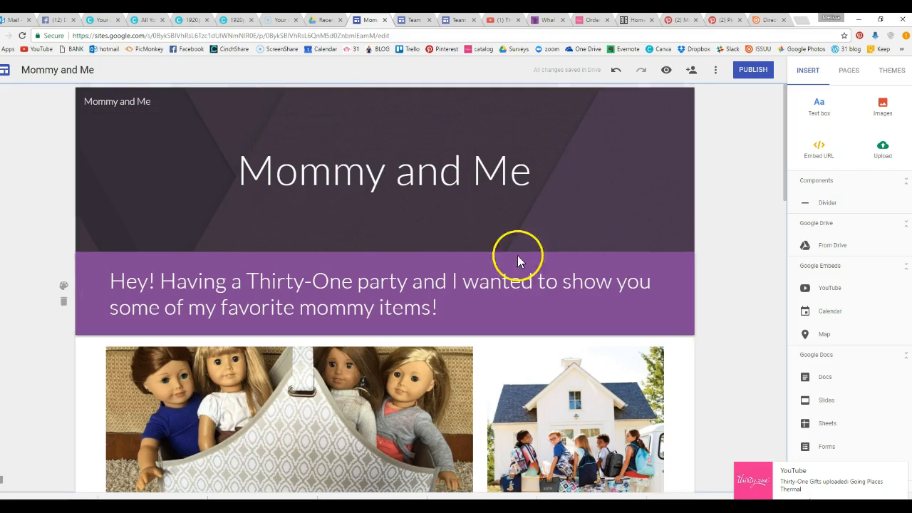
left_click(385, 171)
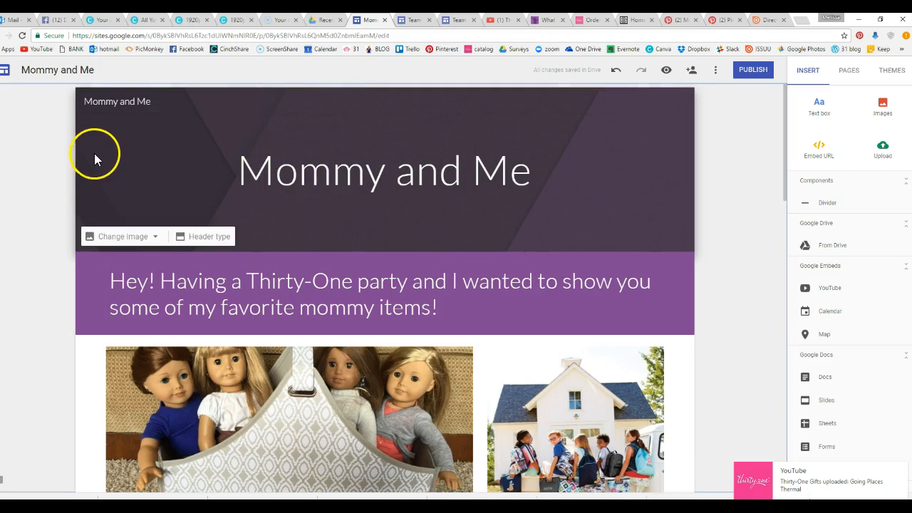
left_click(385, 293)
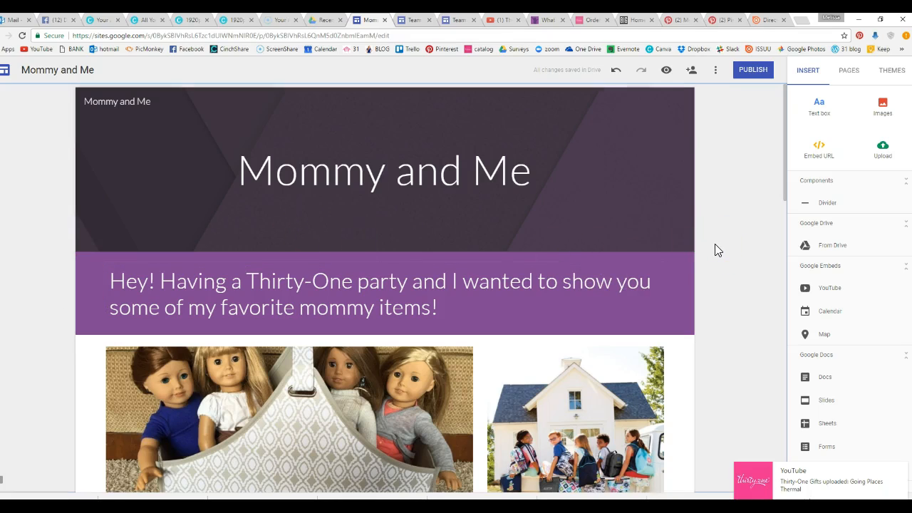
mouse_move(726, 235)
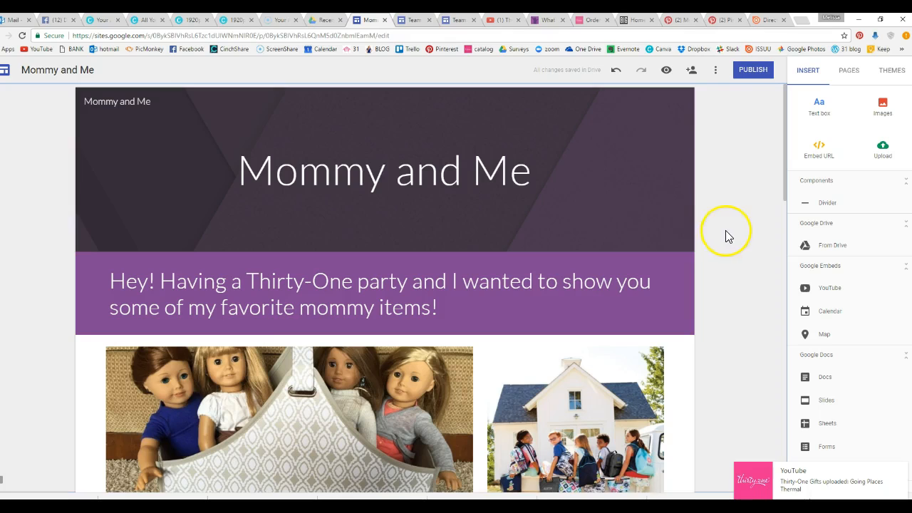